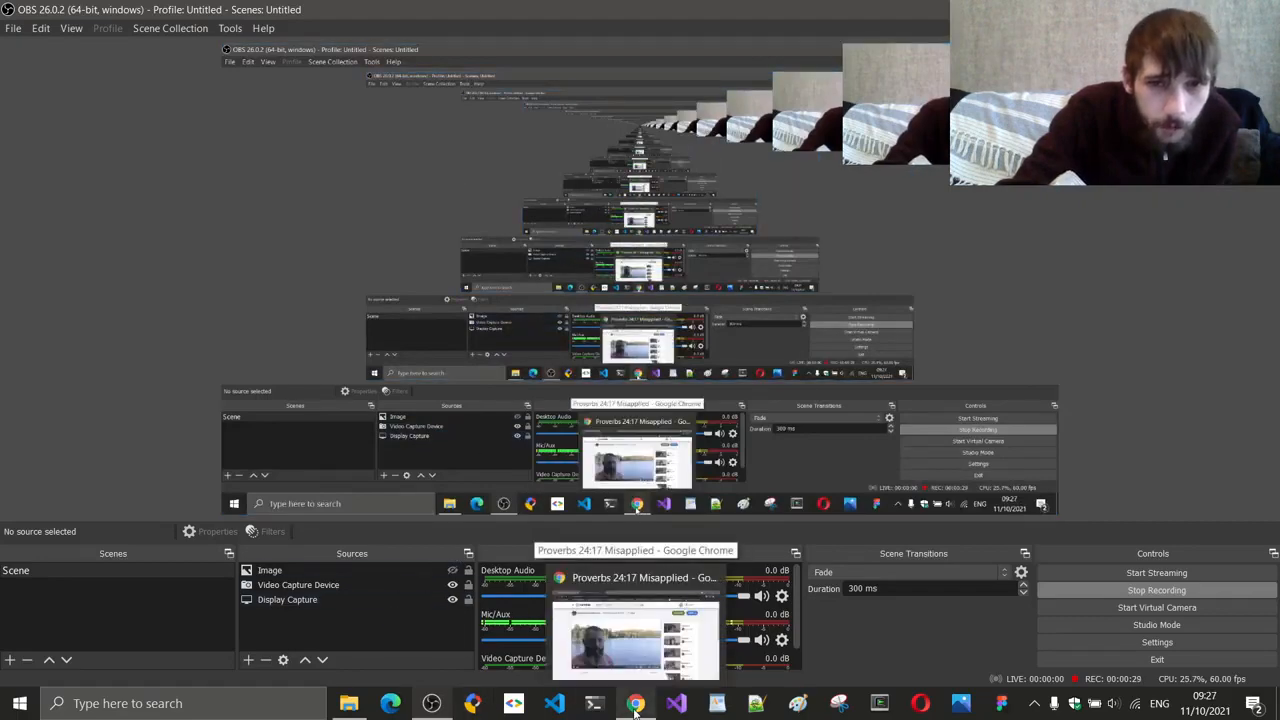
- Bring the Rumble page forward and scrub the Proverbs 24:17 Misapplied video back near its start
{"action": "left_click", "coordinate": [632, 708]}
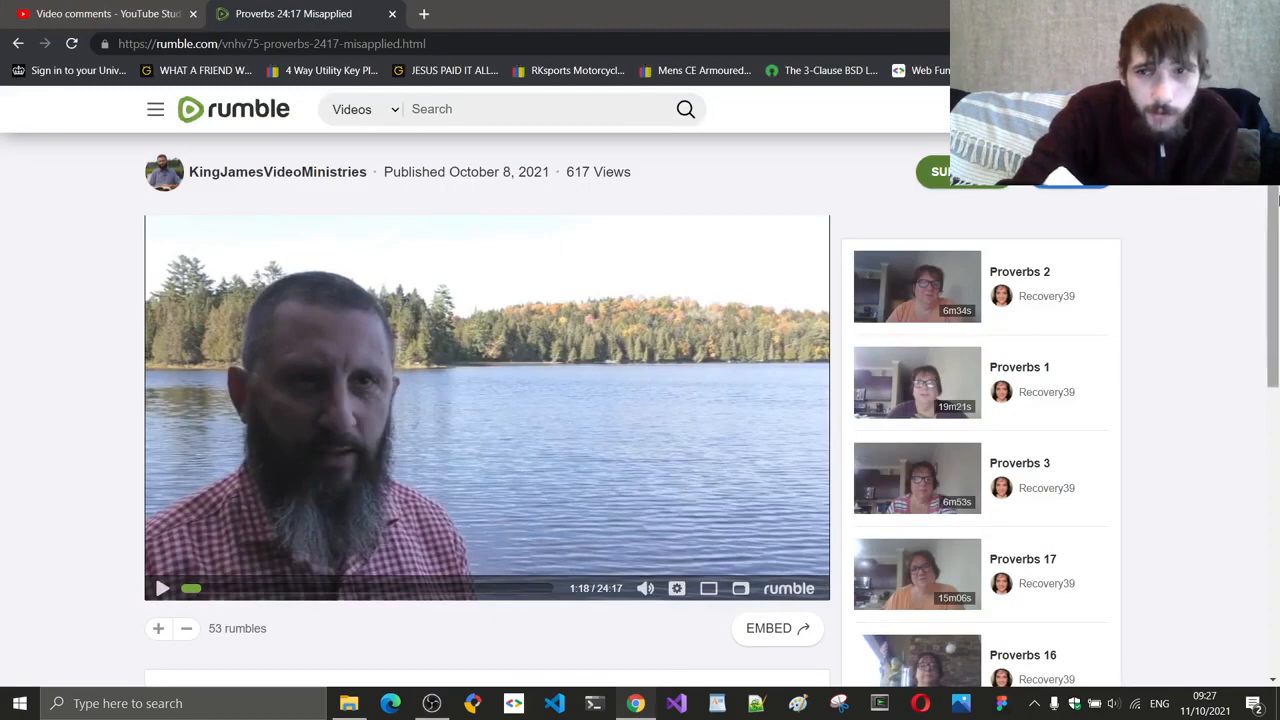
{"action": "scroll", "scroll_direction": "down", "scroll_amount": 3}
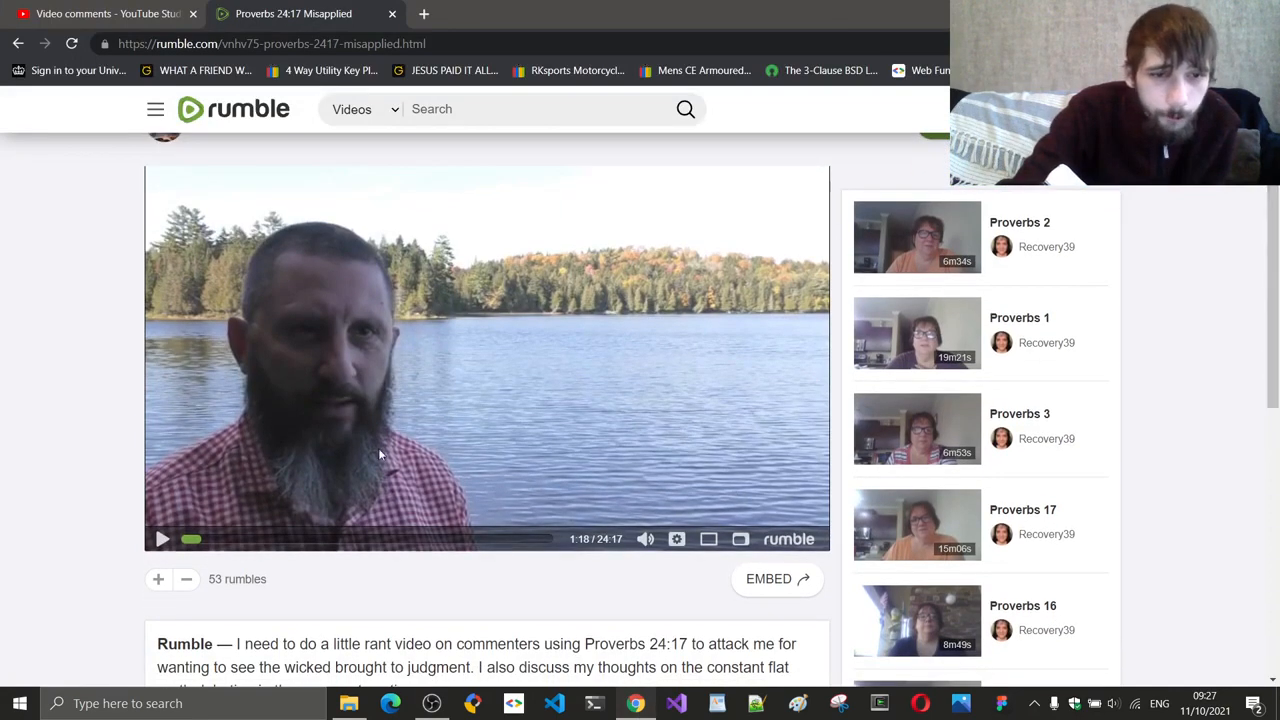
{"action": "mouse_move", "coordinate": [192, 542]}
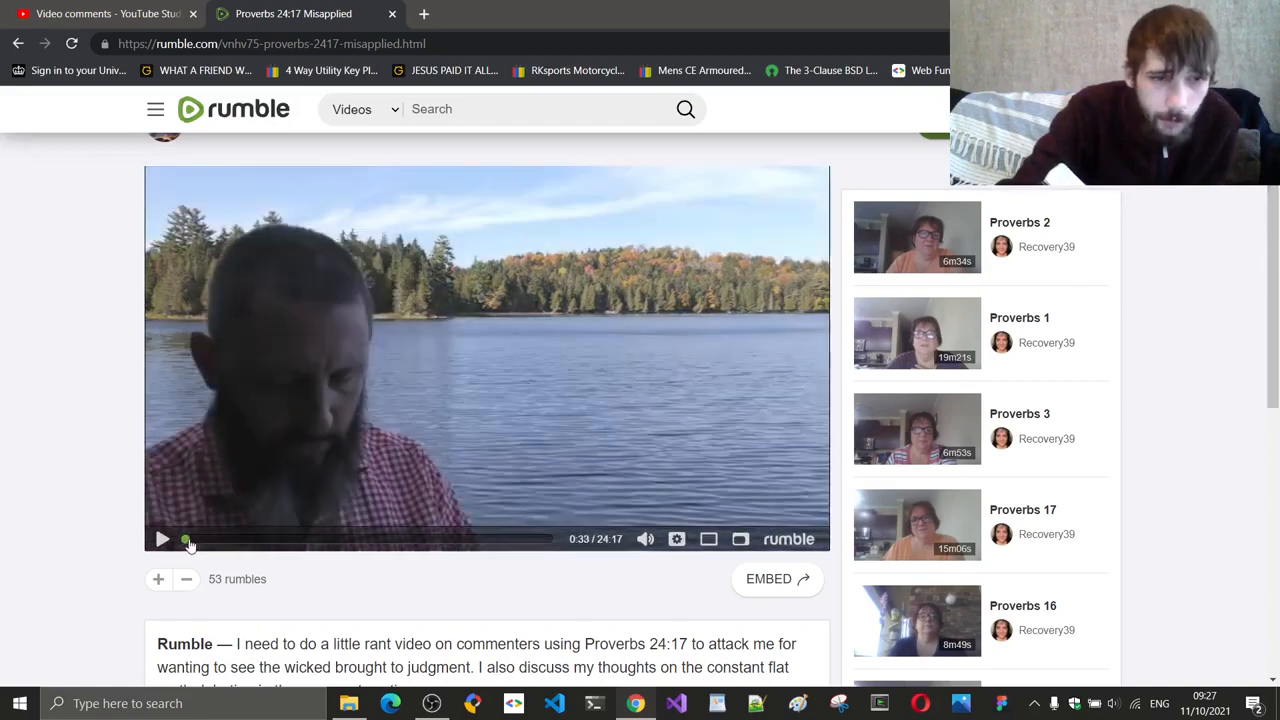
{"action": "left_click", "coordinate": [184, 540]}
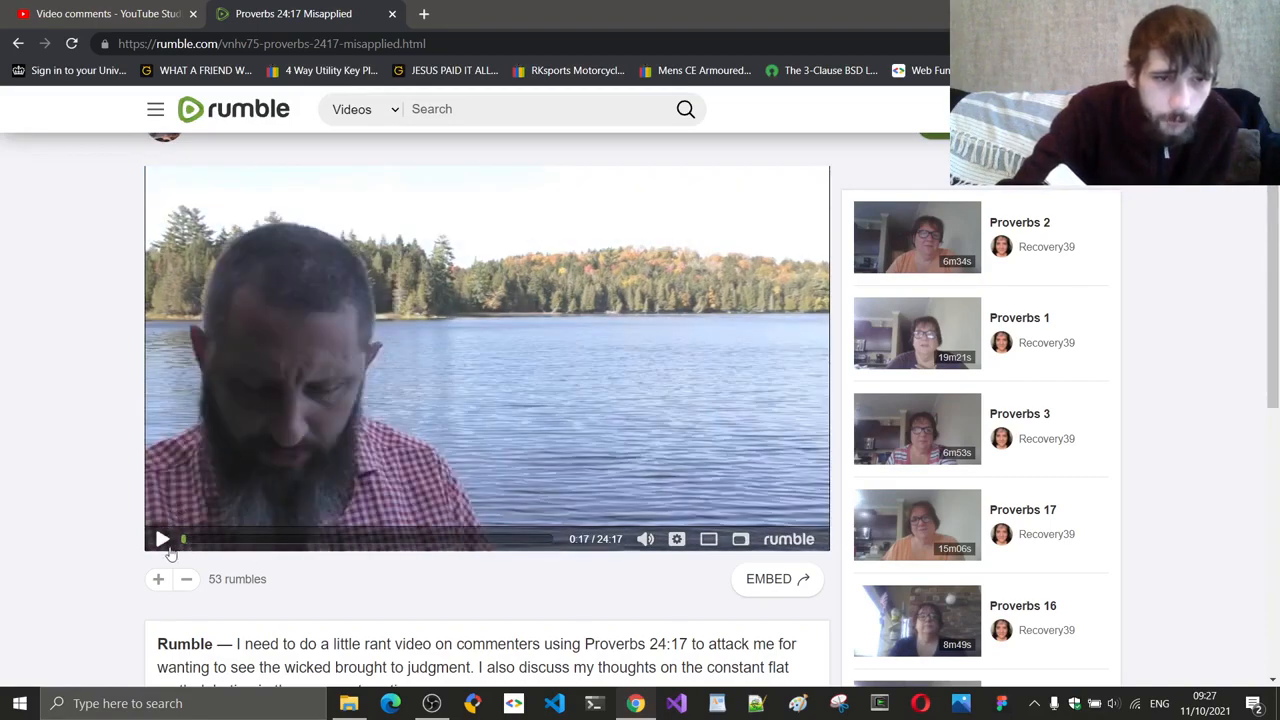
{"action": "left_click", "coordinate": [160, 540]}
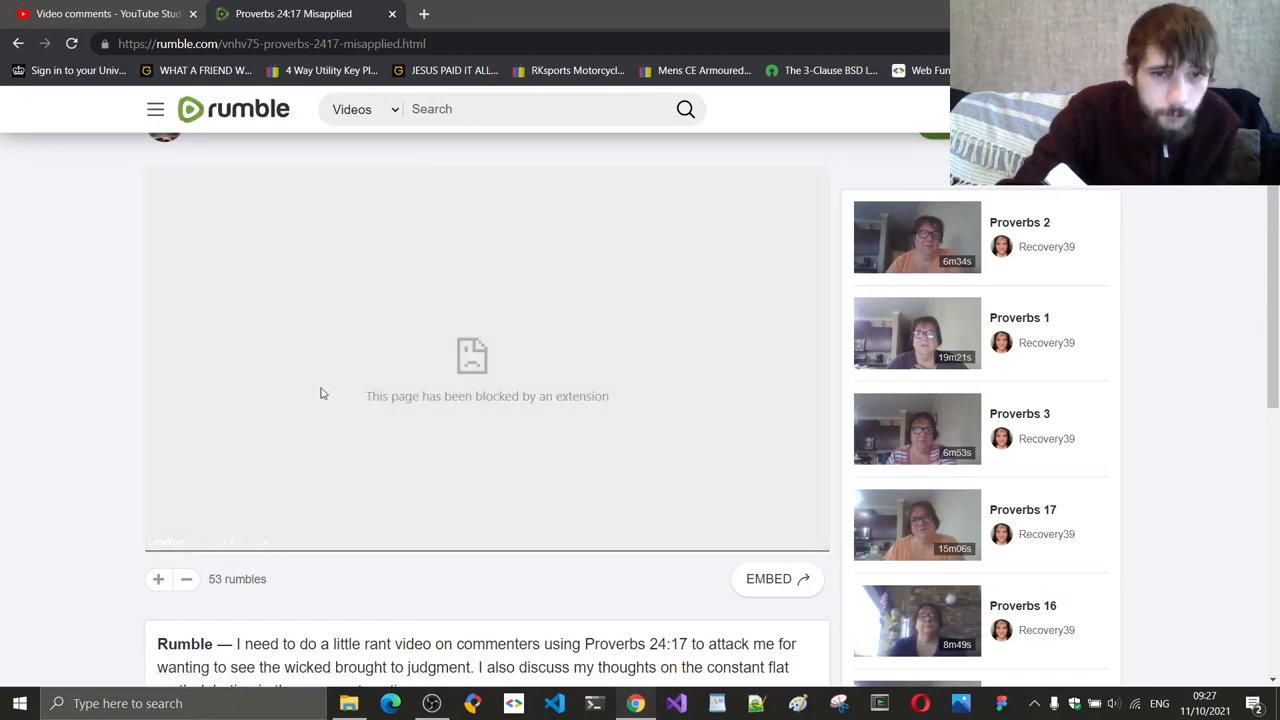
{"action": "mouse_move", "coordinate": [382, 366]}
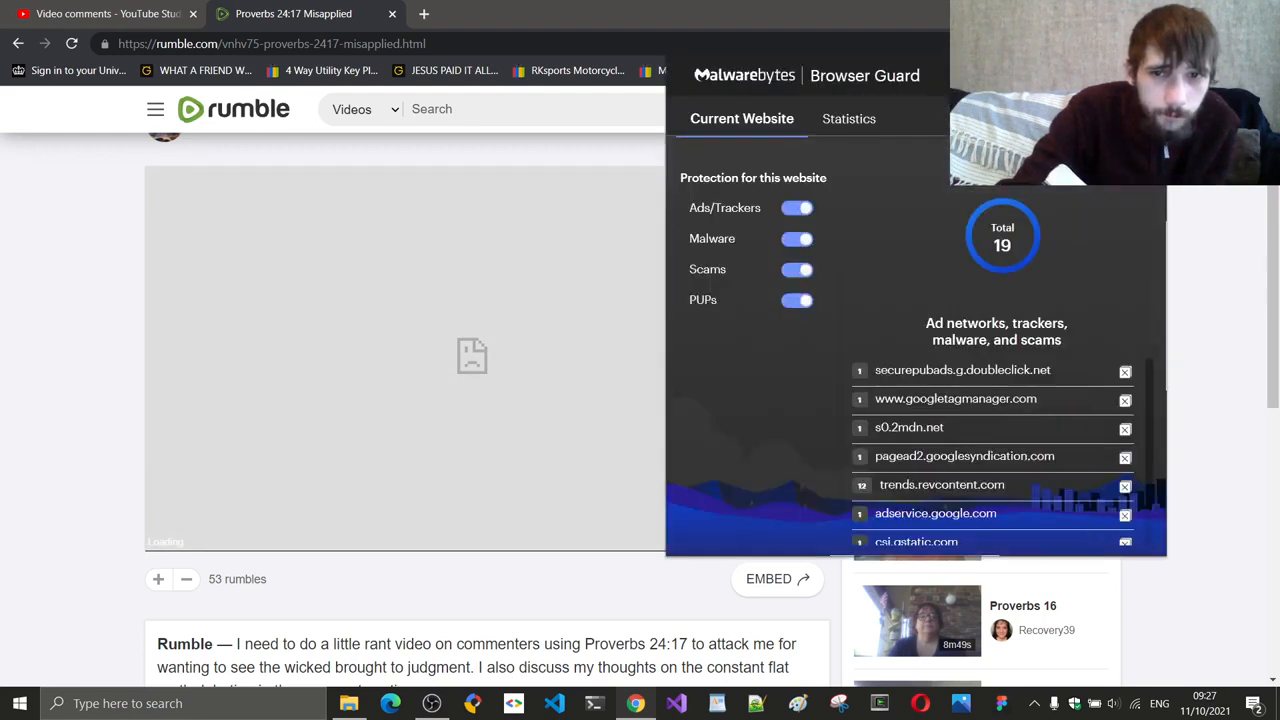
{"action": "mouse_move", "coordinate": [1146, 296]}
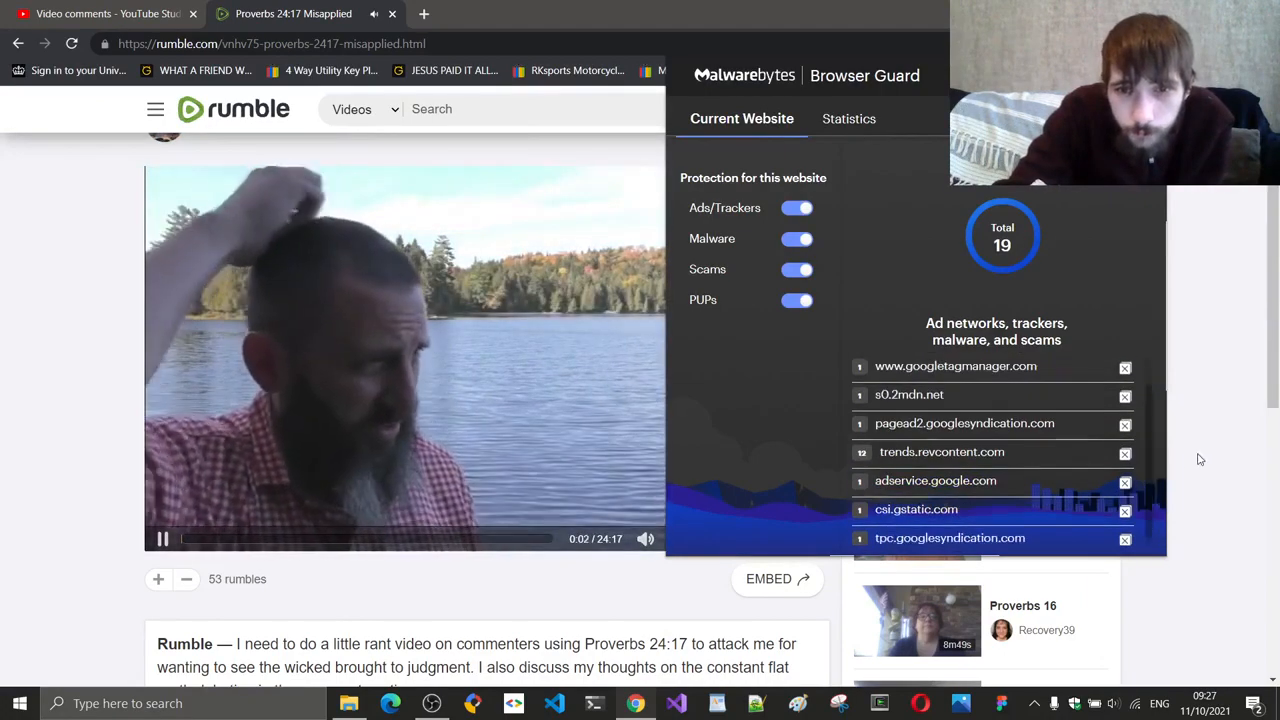
- Dismiss the ad-blocker report so the video plays on past one minute
{"action": "left_click", "coordinate": [1196, 456]}
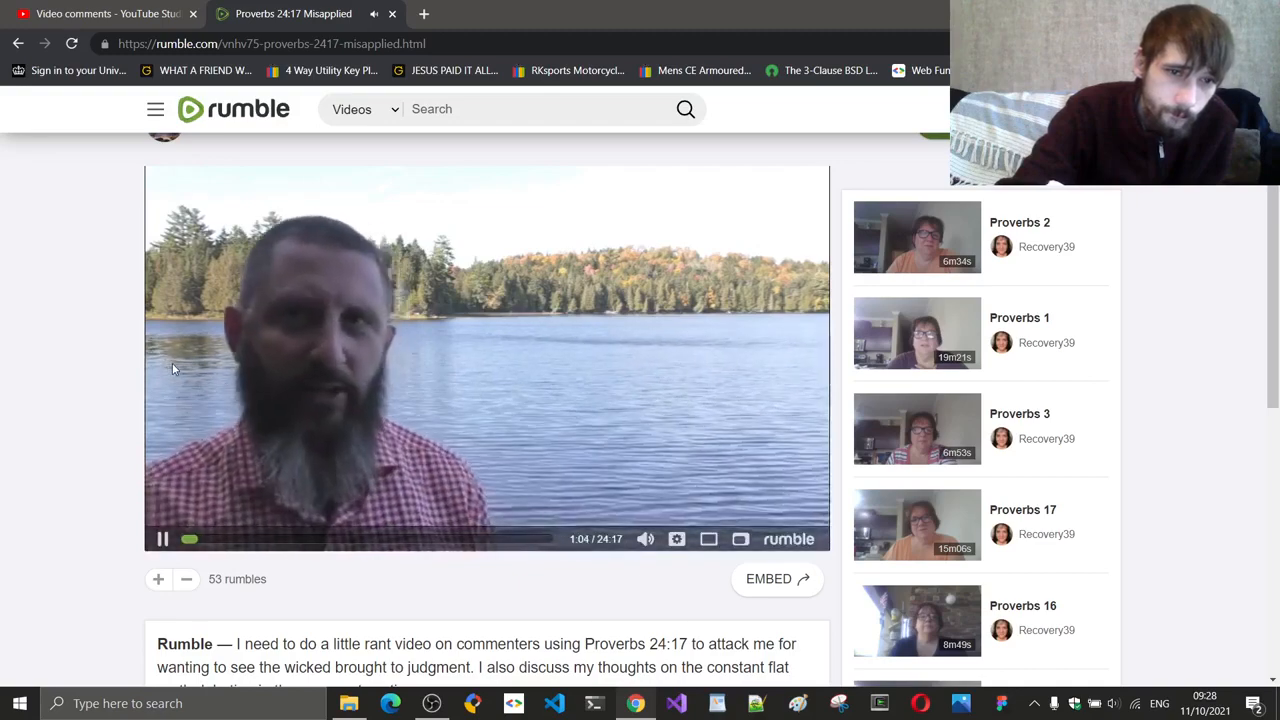
- Pause the video at about 1:05 for commentary
{"action": "left_click", "coordinate": [162, 540]}
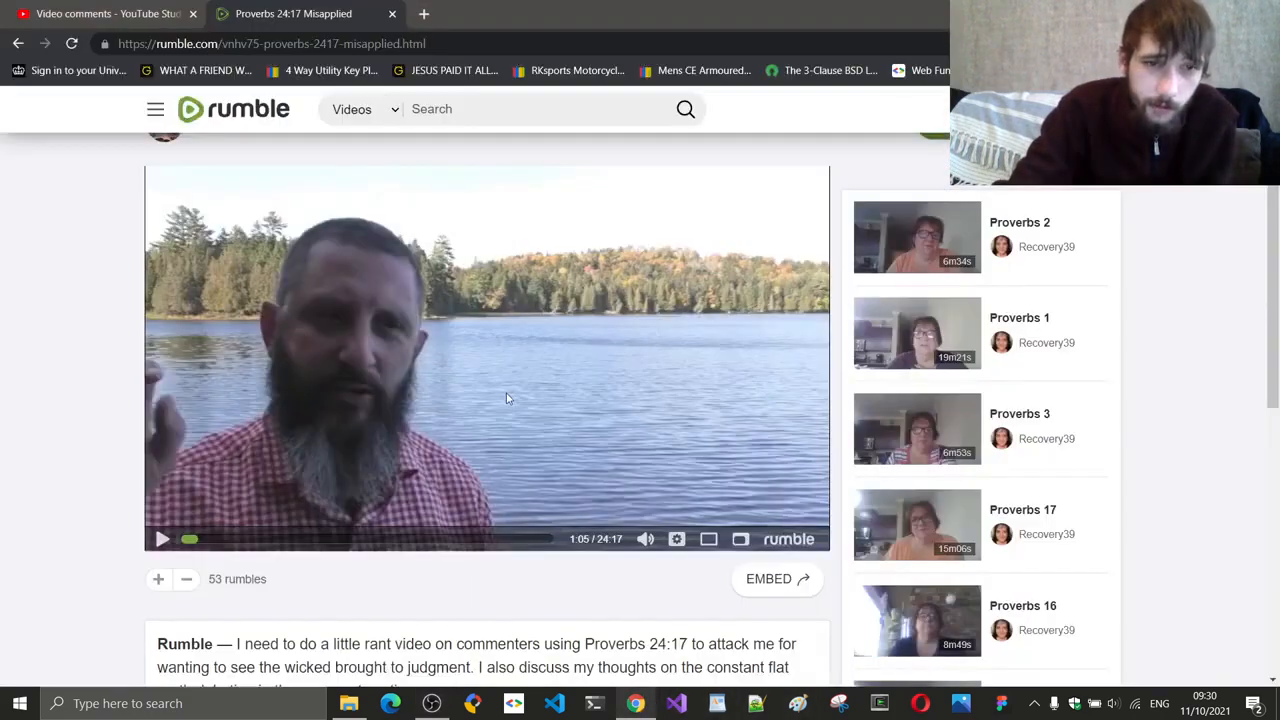
{"action": "mouse_move", "coordinate": [500, 388]}
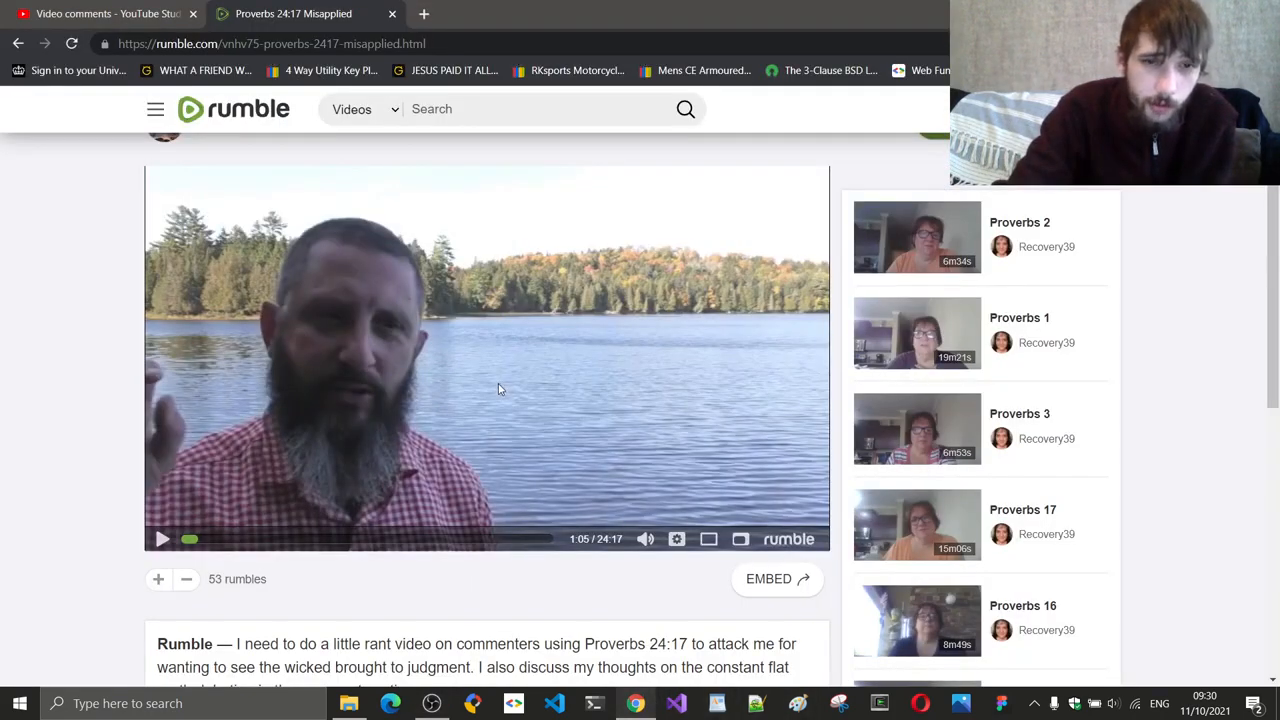
- Resume from 1:05, pause briefly at 1:15, then let the video continue
{"action": "left_click", "coordinate": [162, 540]}
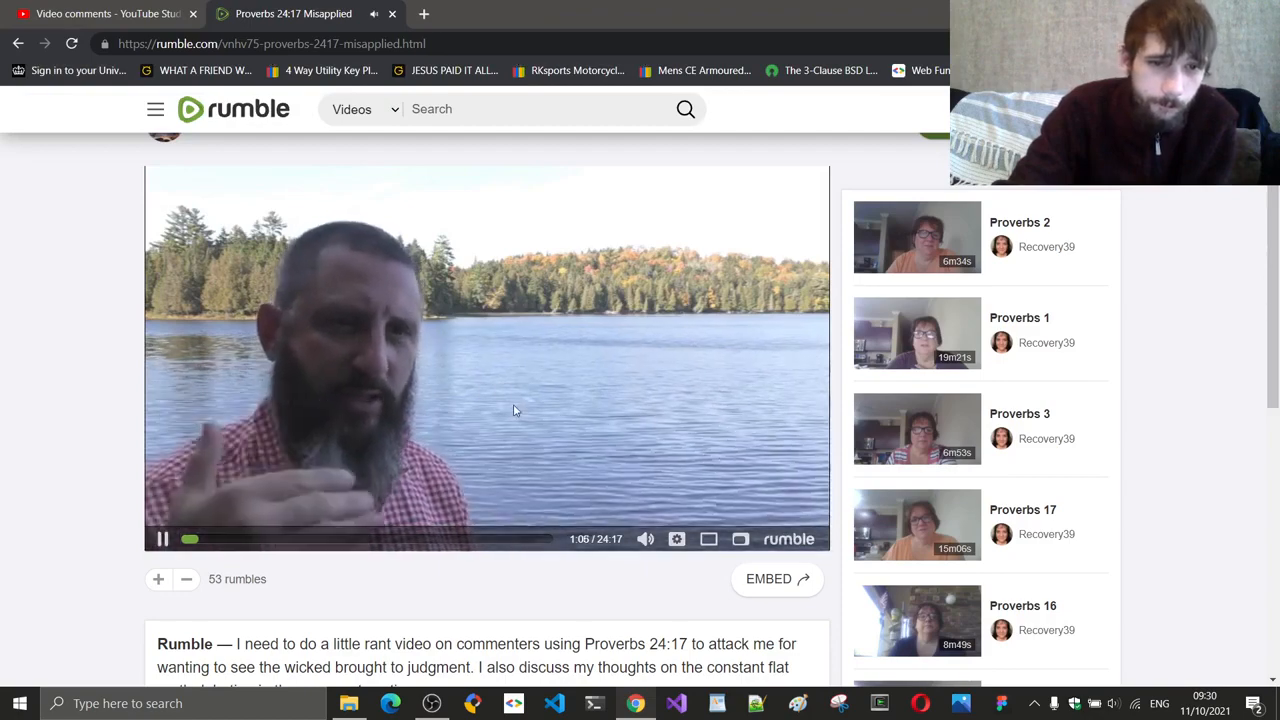
{"action": "mouse_move", "coordinate": [124, 420]}
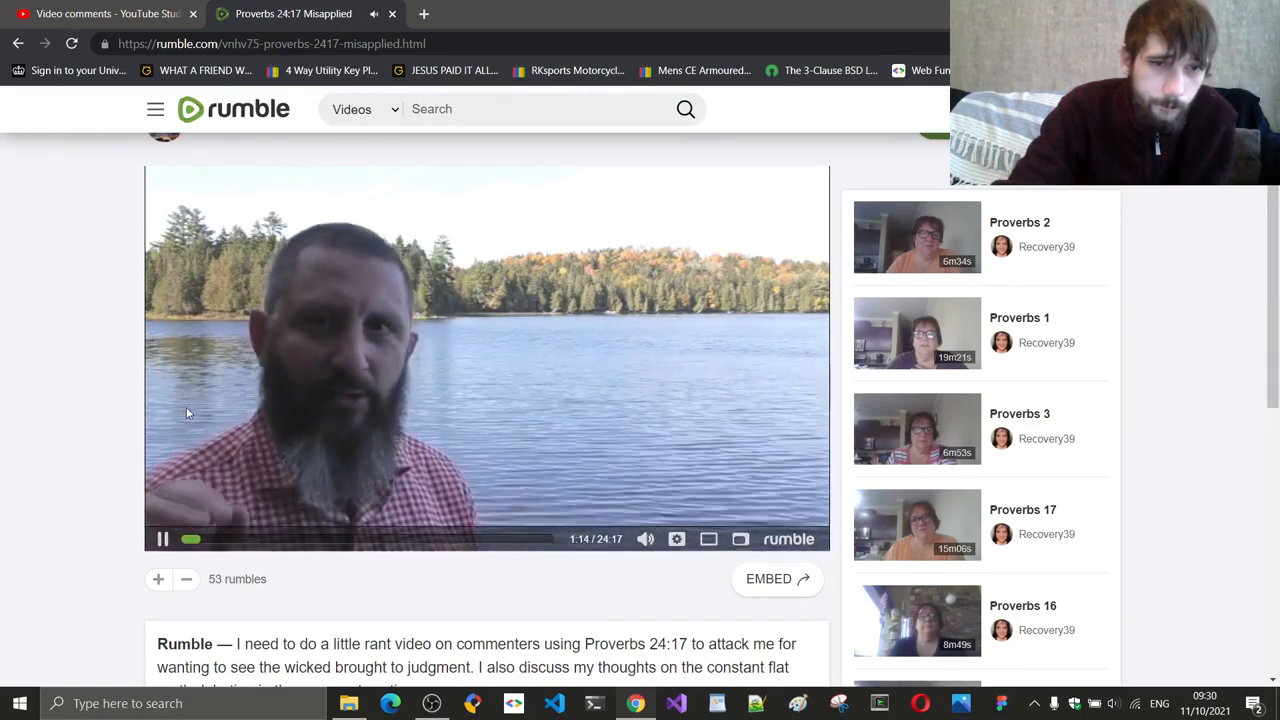
{"action": "left_click", "coordinate": [162, 540]}
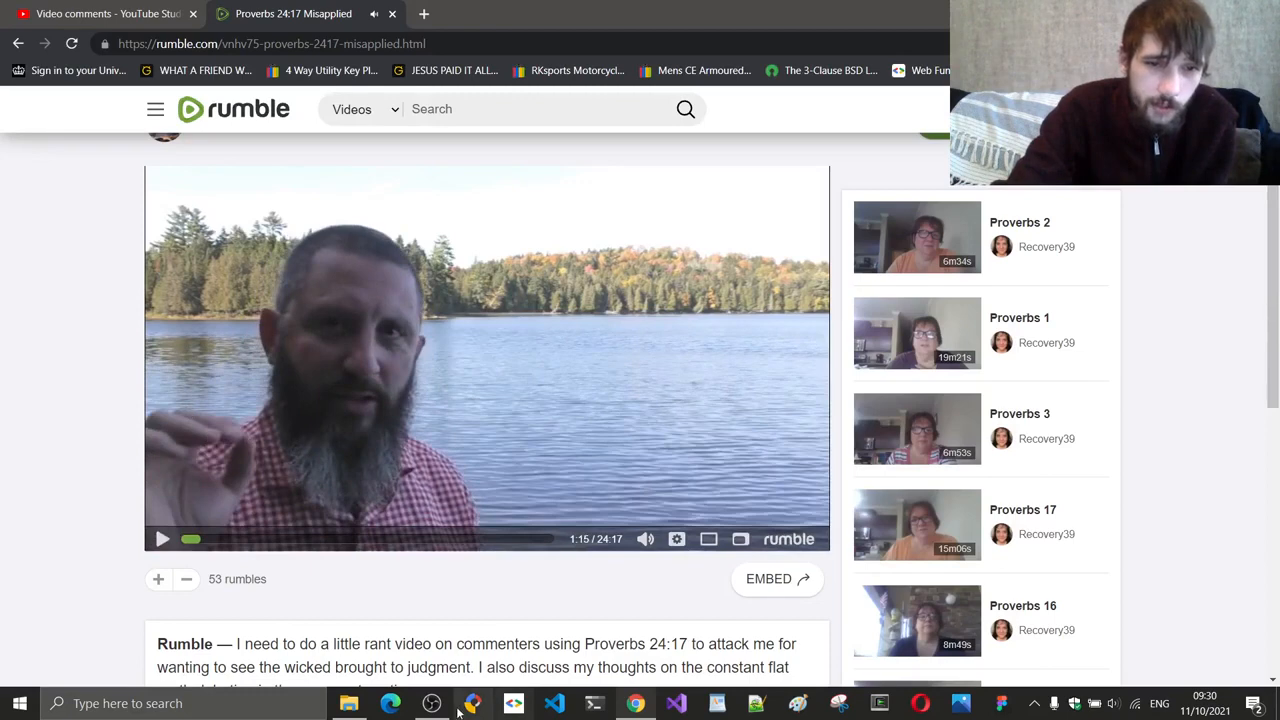
{"action": "left_click", "coordinate": [162, 540]}
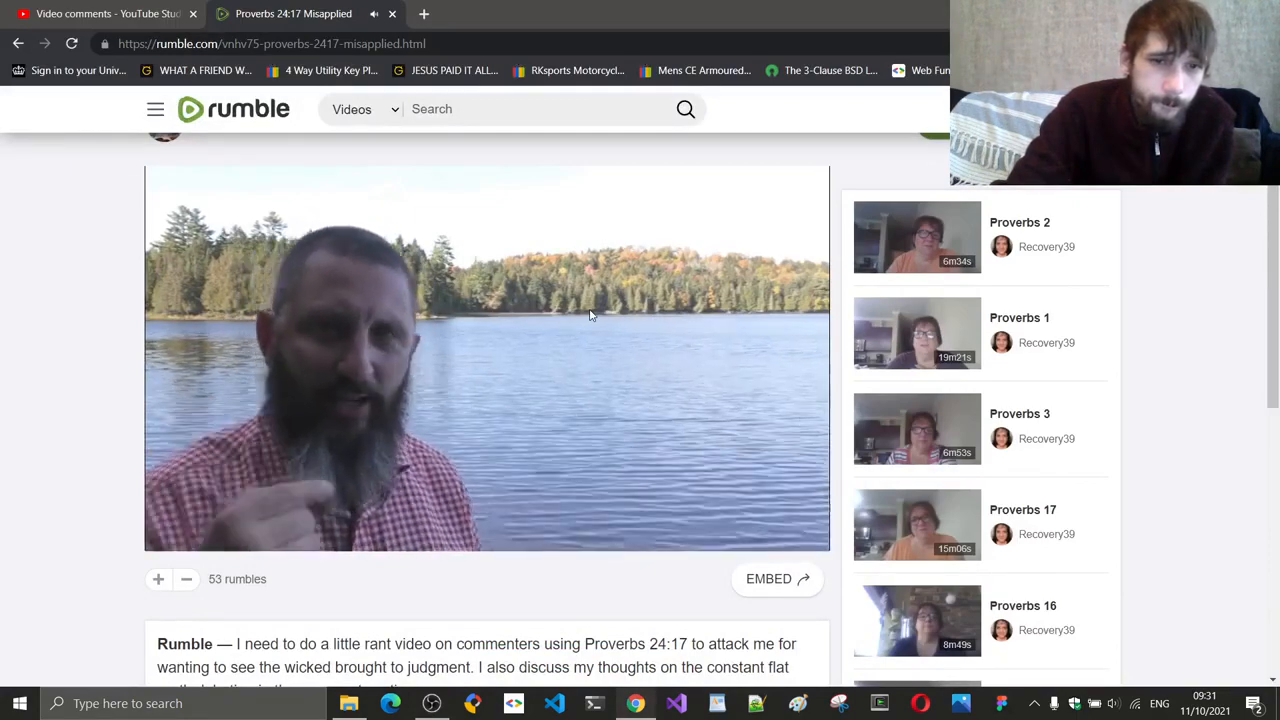
- Pause the video at 1:23 before switching to the OBS Studio window
{"action": "left_click", "coordinate": [488, 358]}
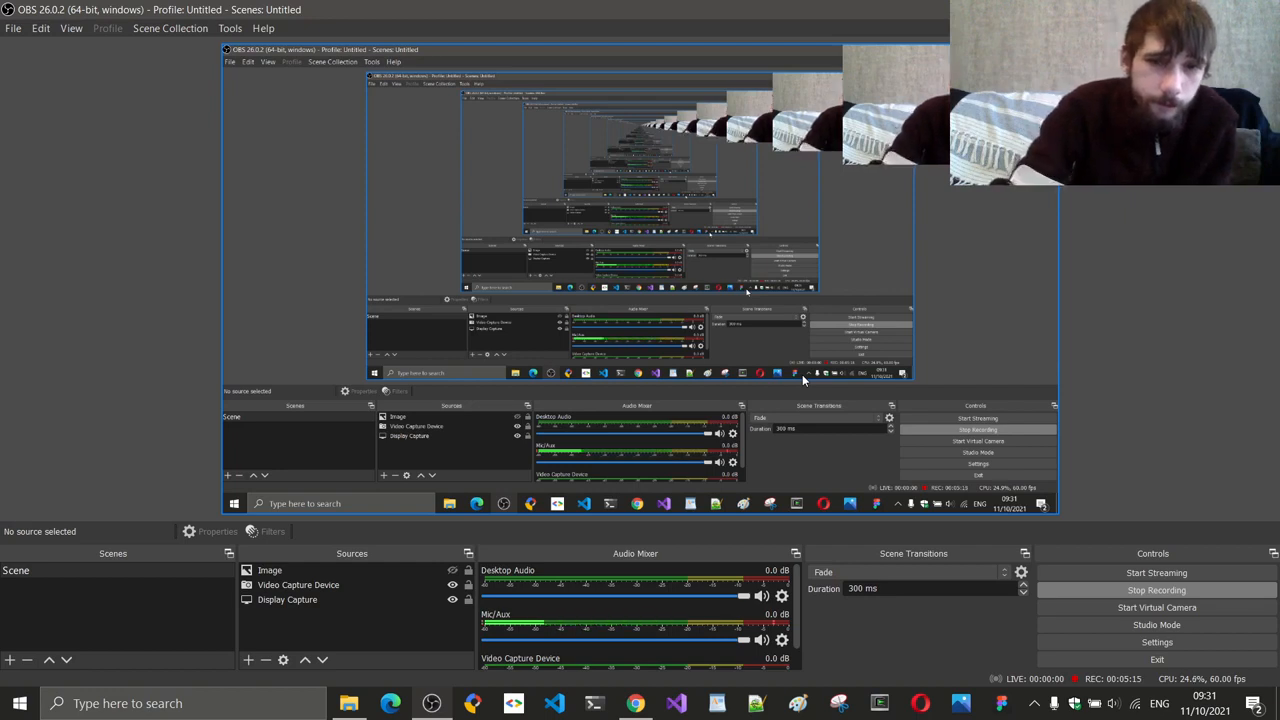
{"action": "mouse_move", "coordinate": [634, 704]}
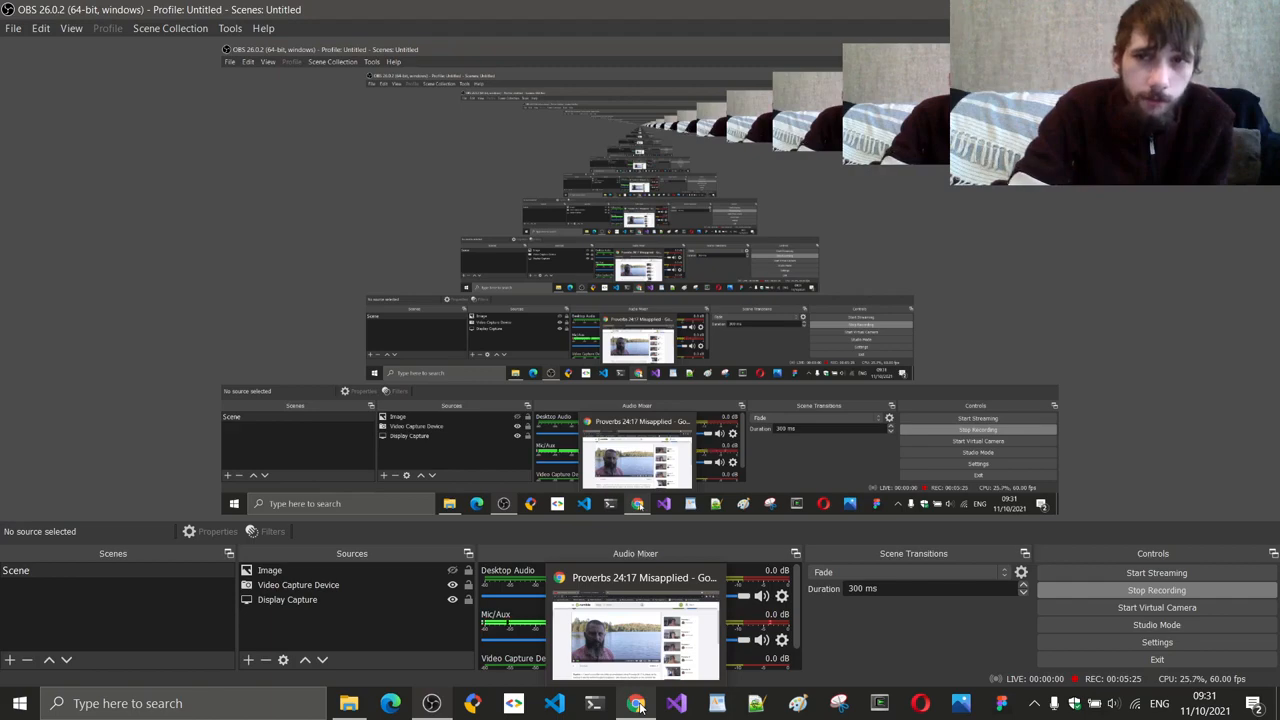
- Return to the browser, play the video from 1:23 to 1:31, and pause it
{"action": "left_click", "coordinate": [634, 704]}
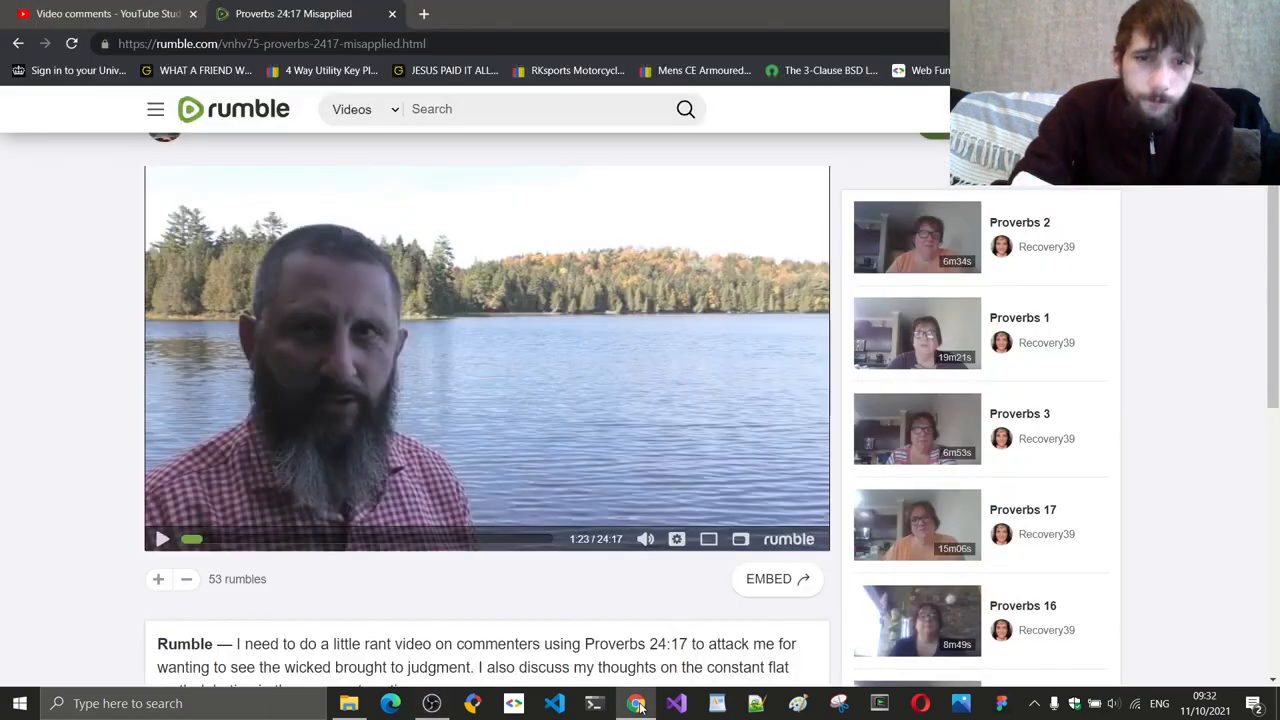
{"action": "mouse_move", "coordinate": [570, 420]}
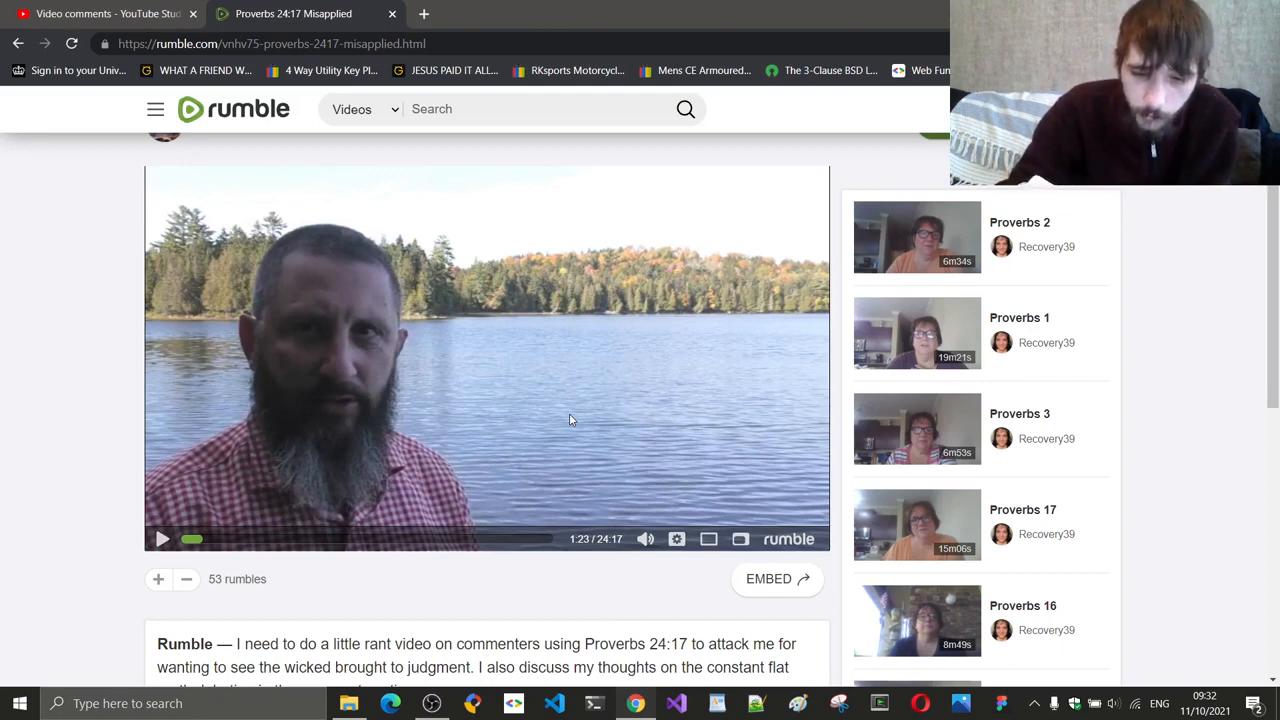
{"action": "mouse_move", "coordinate": [524, 372]}
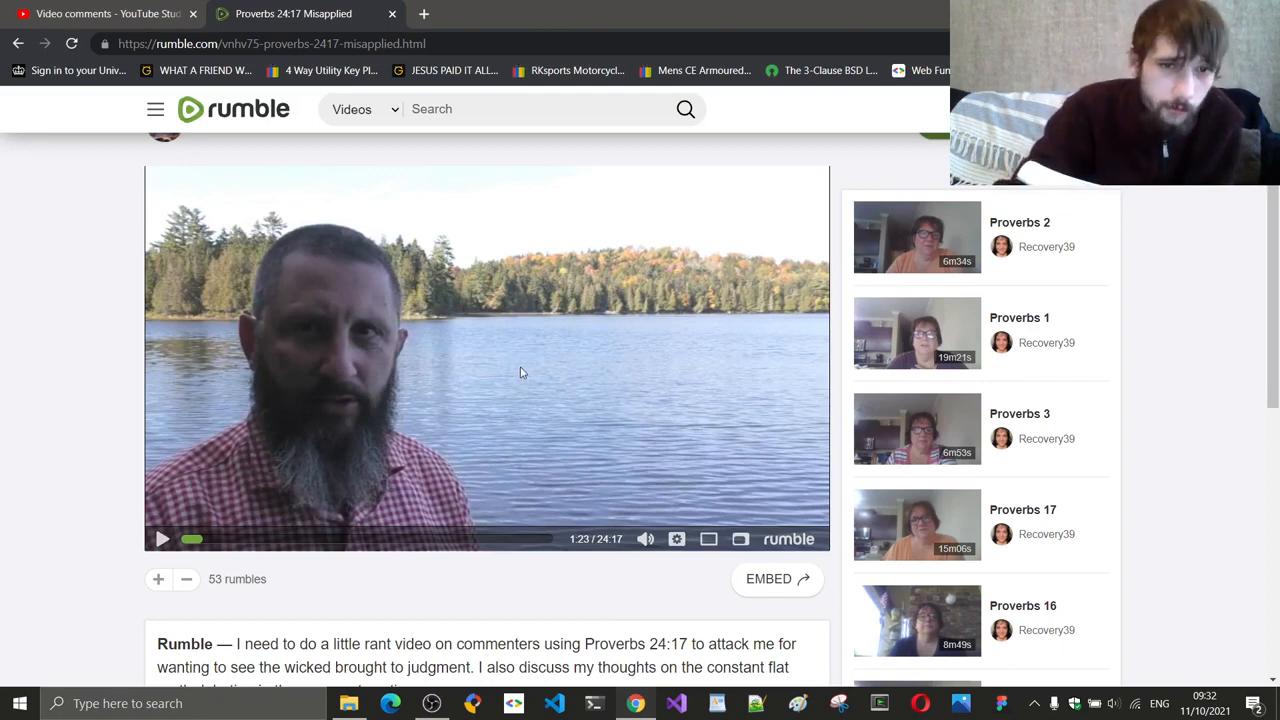
{"action": "left_click", "coordinate": [162, 540]}
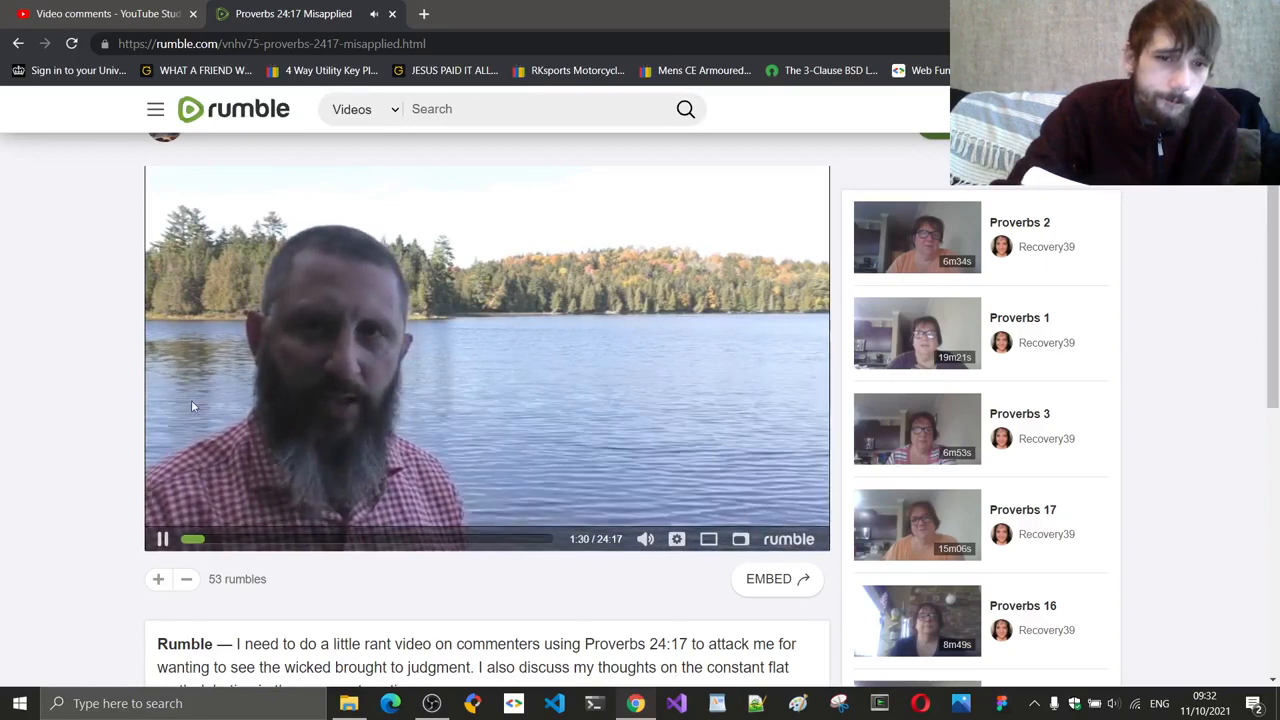
{"action": "left_click", "coordinate": [162, 540]}
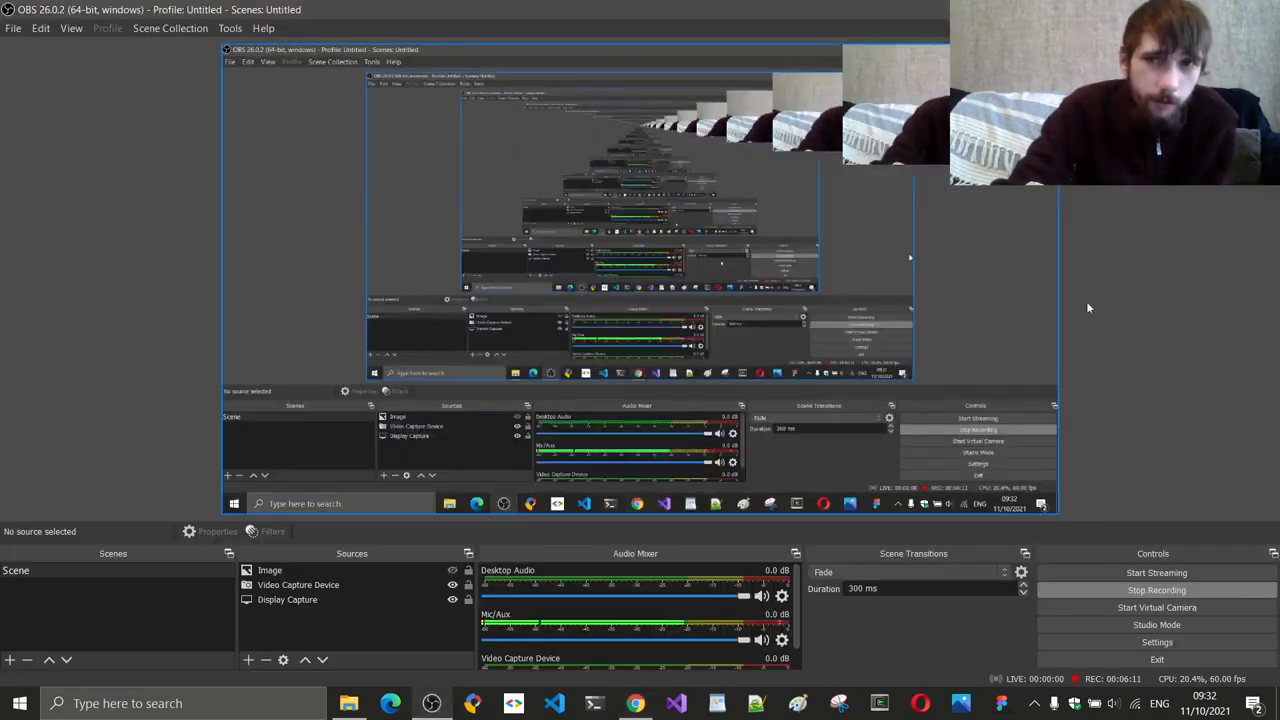
{"action": "left_click", "coordinate": [632, 704]}
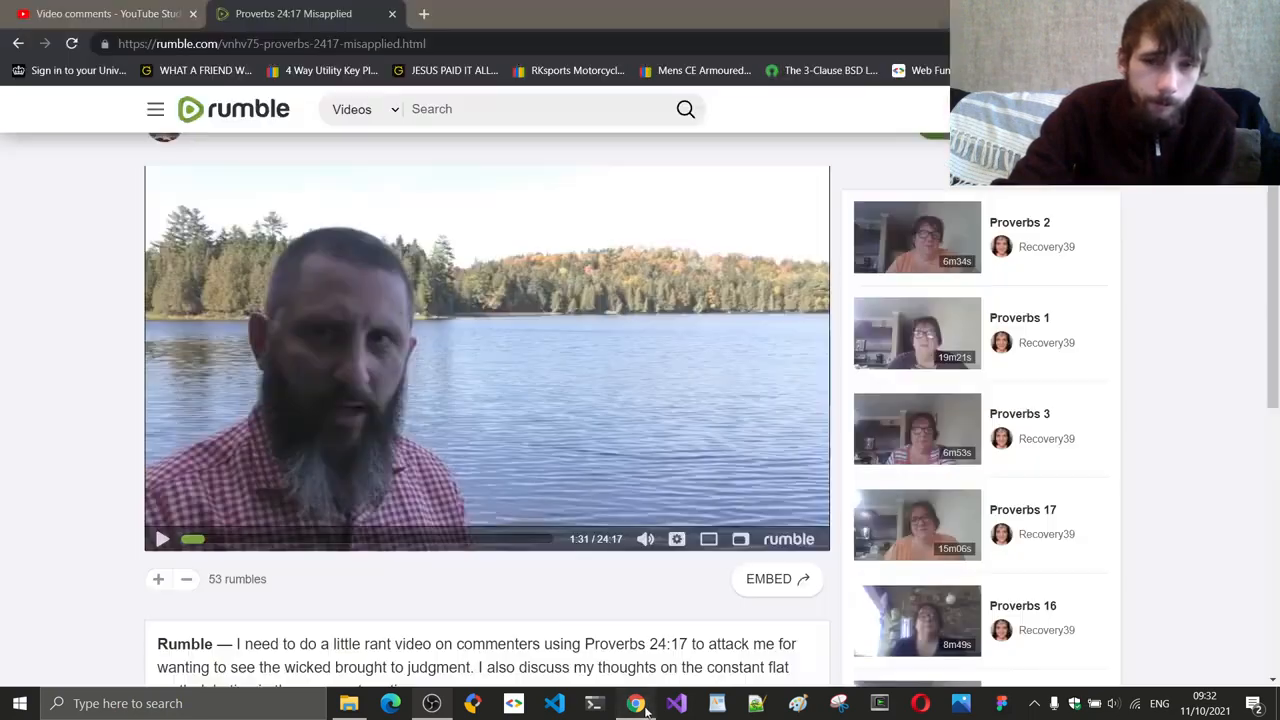
- Resume playback from 1:31 so the video runs on past 1:38
{"action": "left_click", "coordinate": [162, 540]}
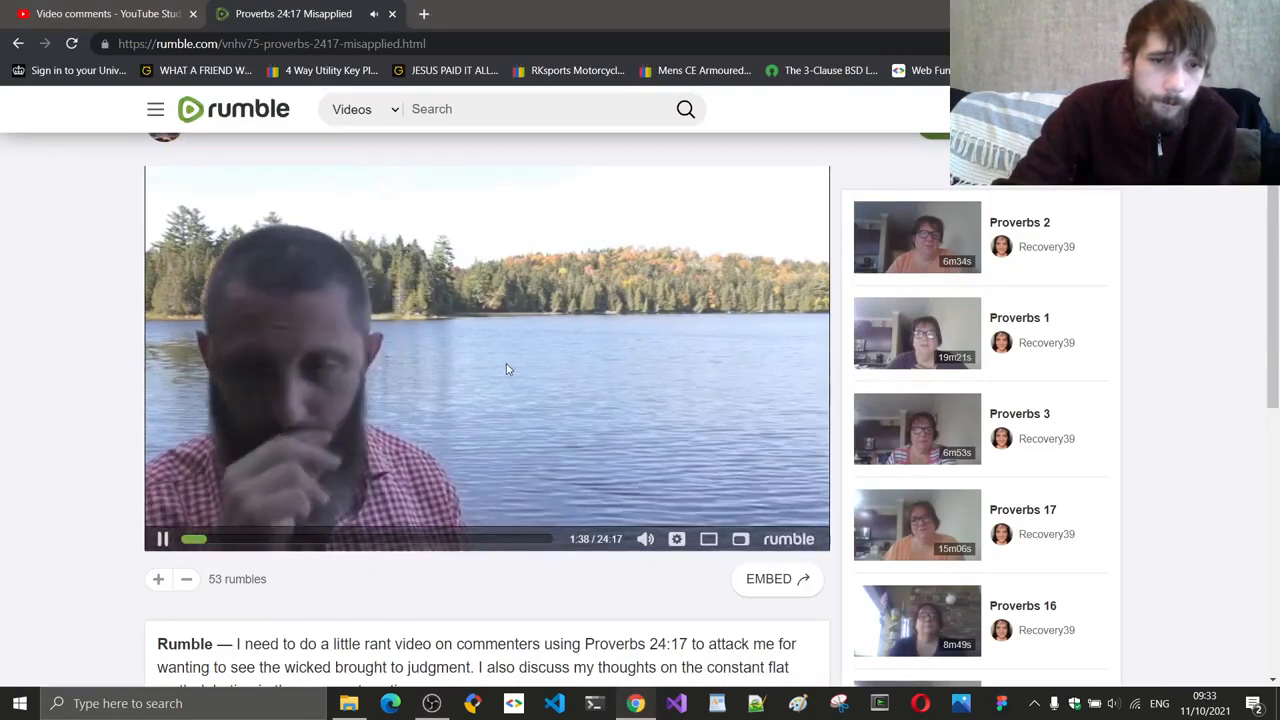
- Stop the video after a short burst, leaving it paused at 1:47
{"action": "left_click", "coordinate": [162, 540]}
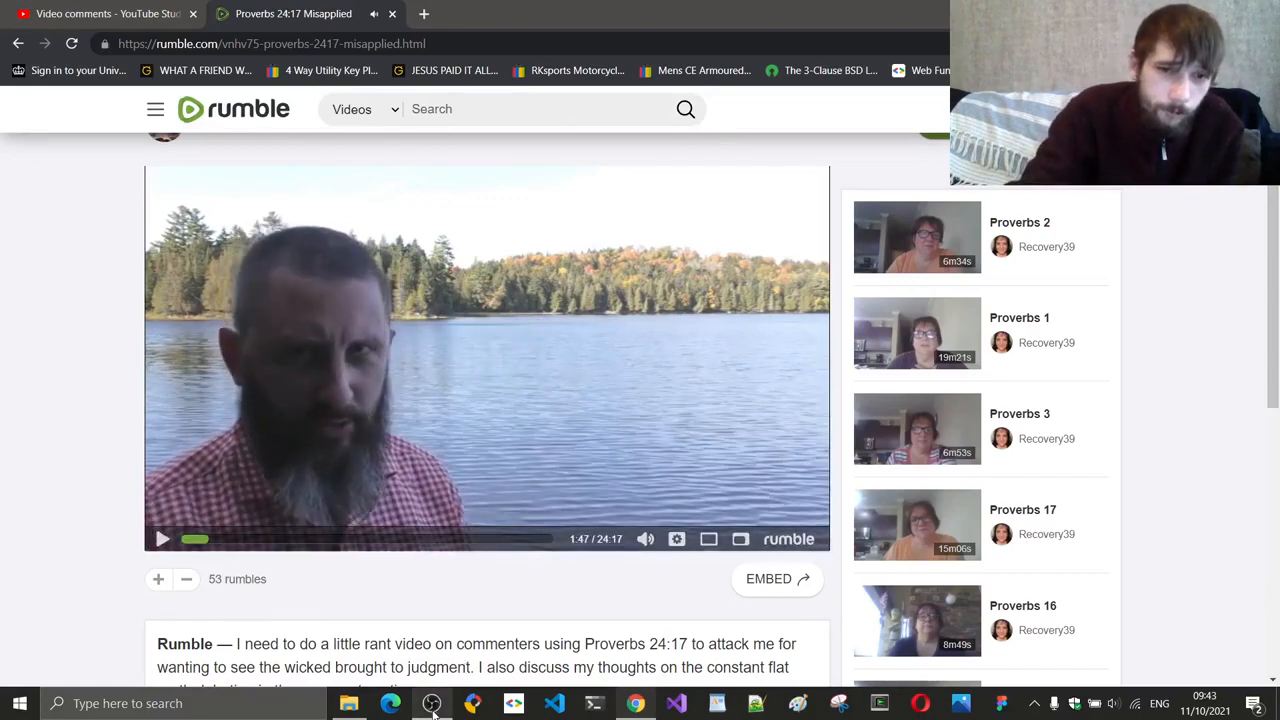
{"action": "left_click", "coordinate": [434, 704]}
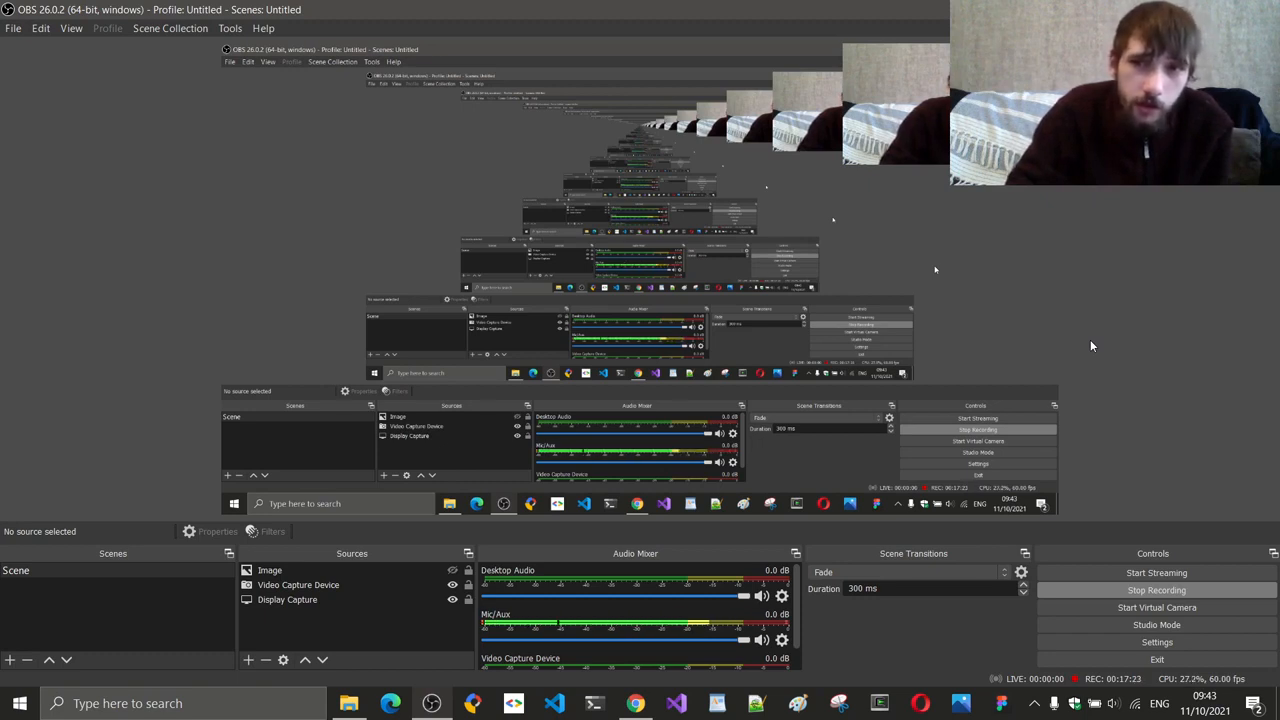
{"action": "left_click", "coordinate": [636, 704]}
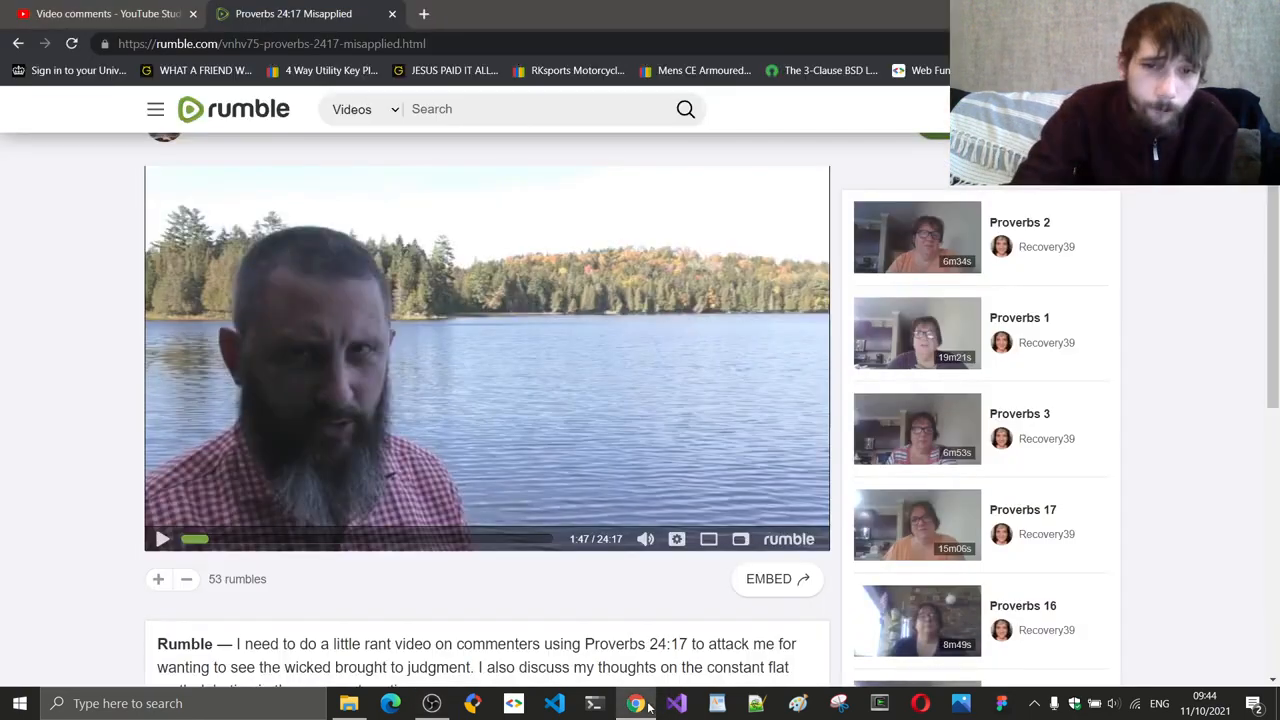
- Play on from 1:47 and pause the video again at 1:53
{"action": "left_click", "coordinate": [162, 540]}
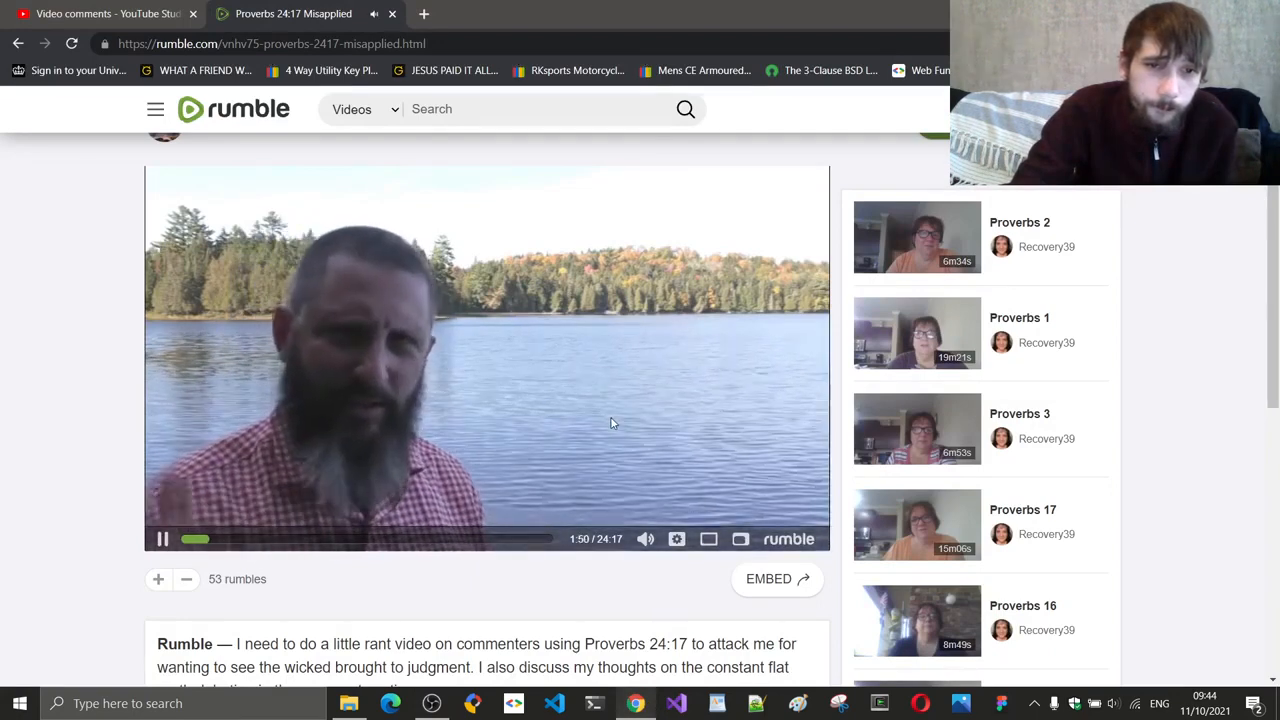
{"action": "left_click", "coordinate": [162, 540]}
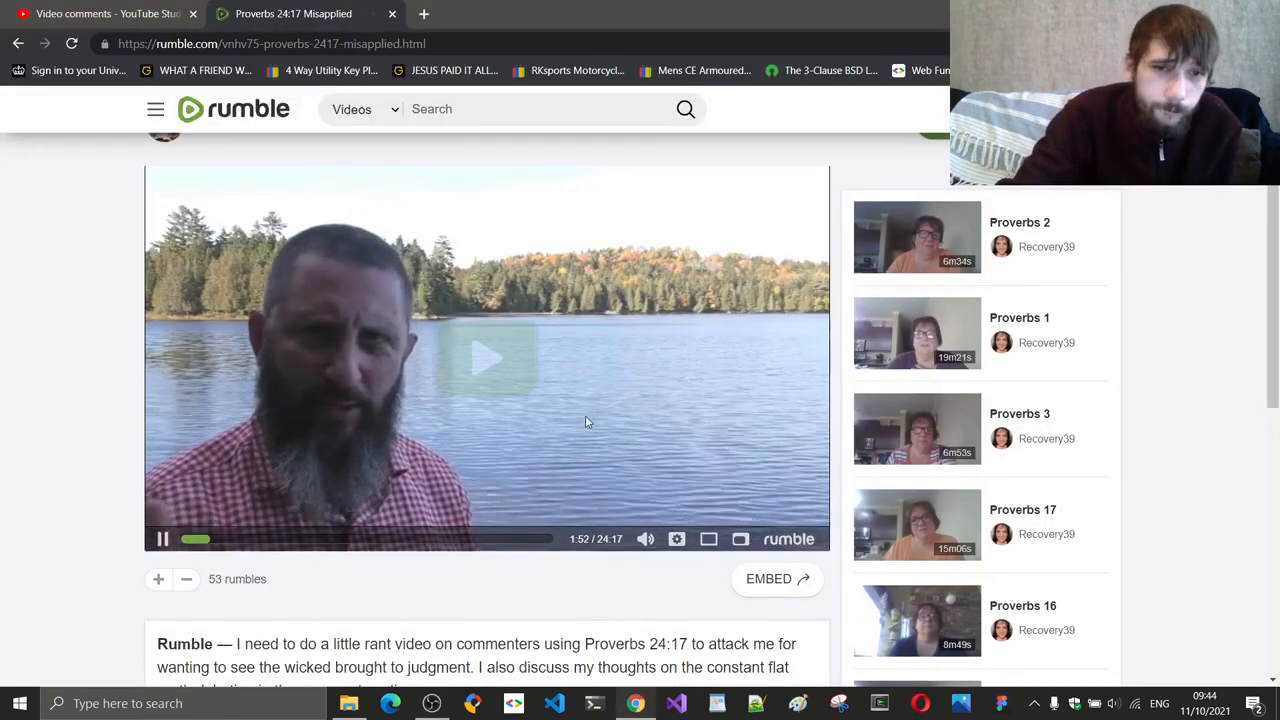
{"action": "left_click", "coordinate": [162, 540]}
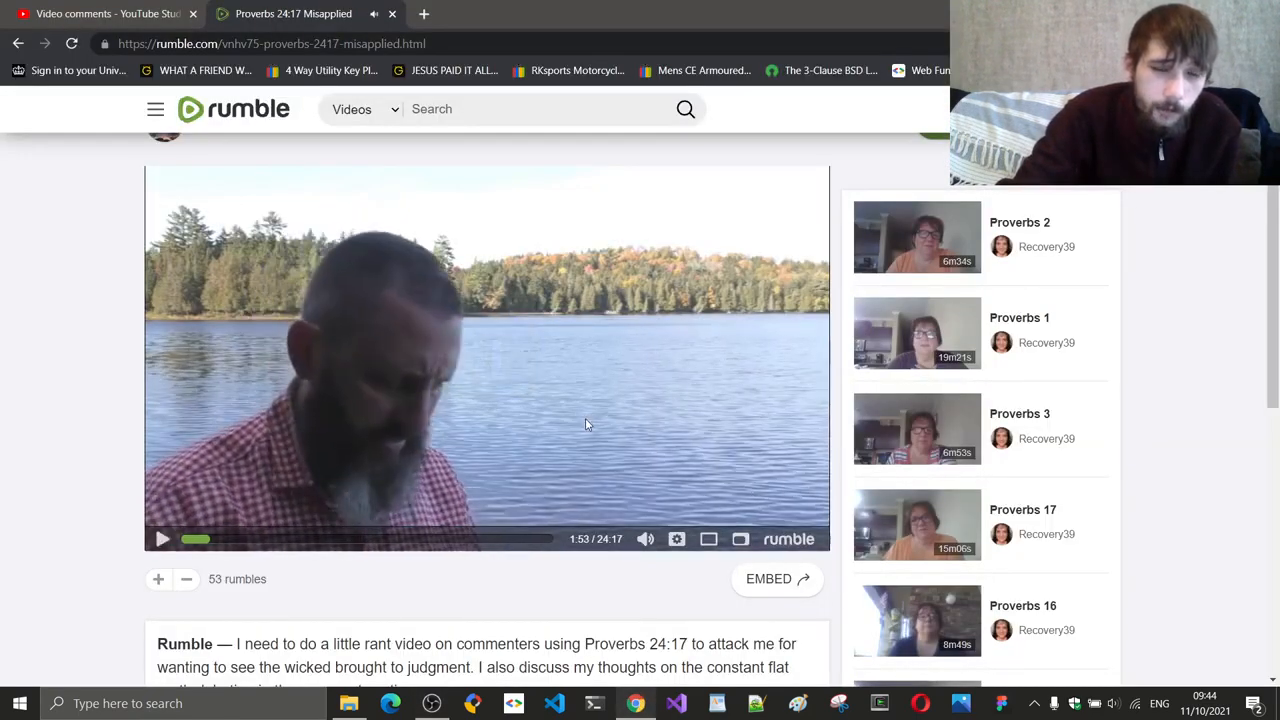
- Advance the video from 1:53 with brief pauses at 1:56 and 2:13, leaving it playing at 2:16
{"action": "left_click", "coordinate": [428, 704]}
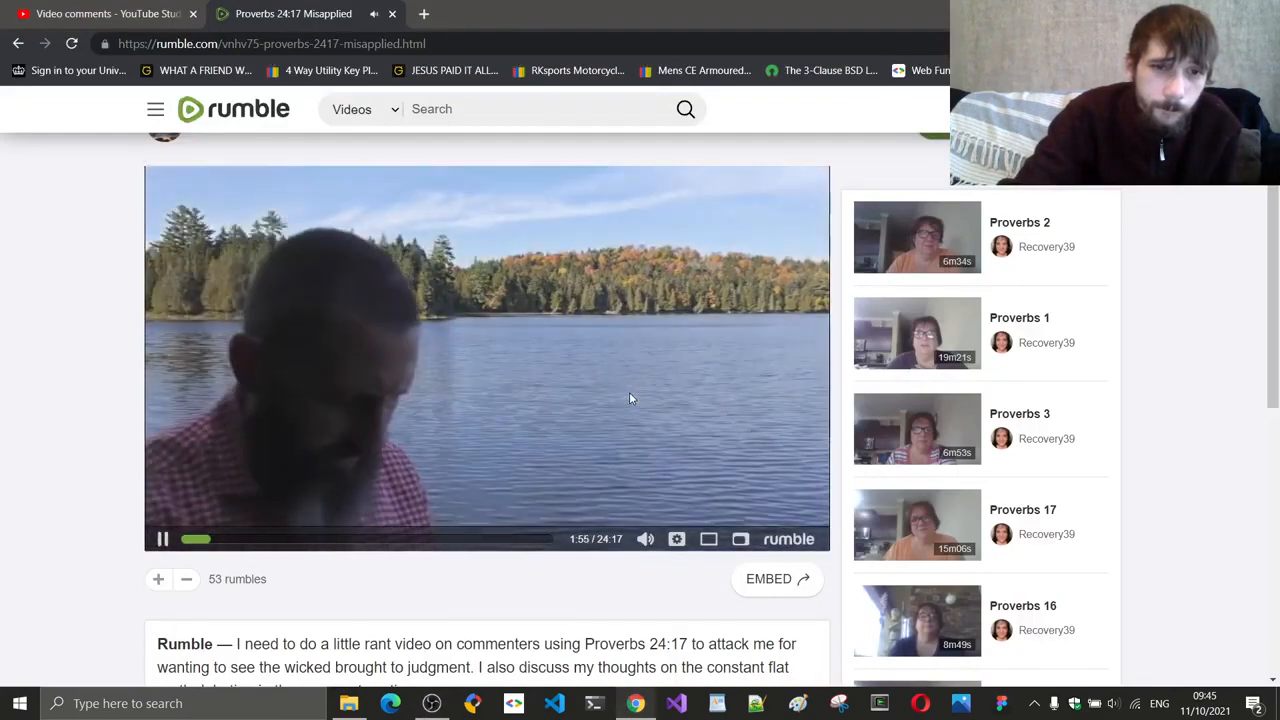
{"action": "left_click", "coordinate": [160, 540]}
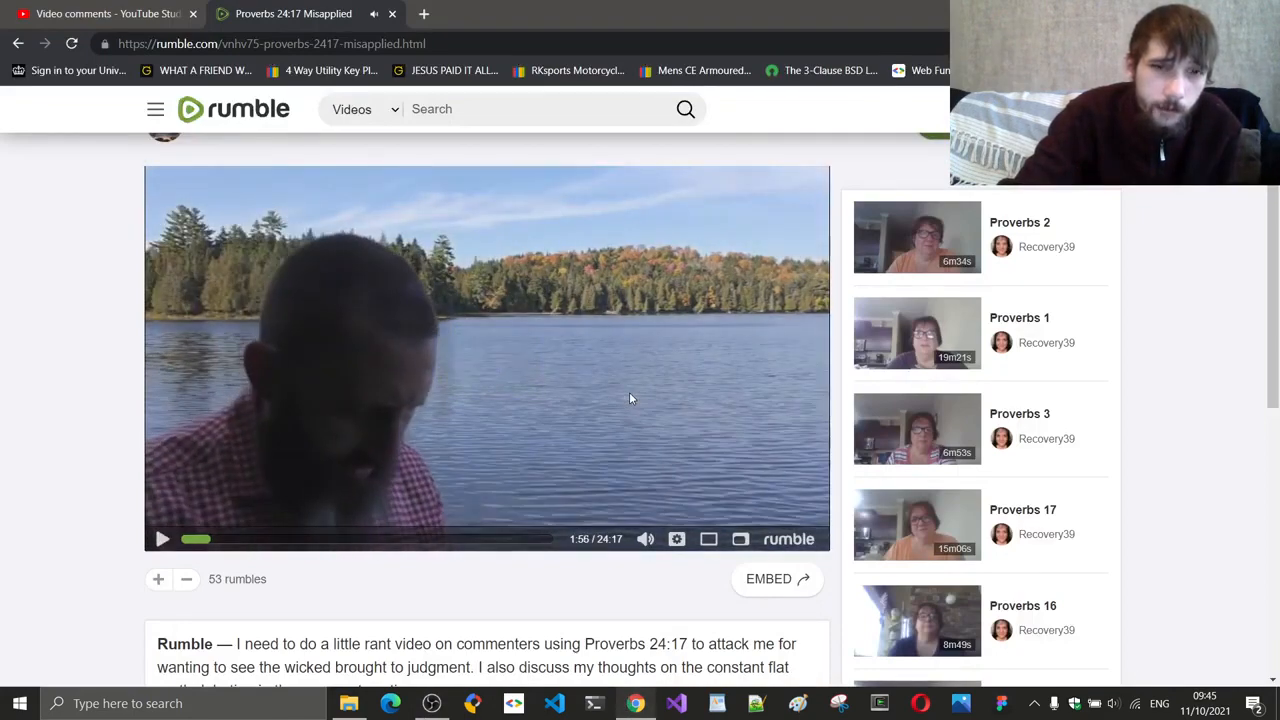
{"action": "left_click", "coordinate": [162, 540]}
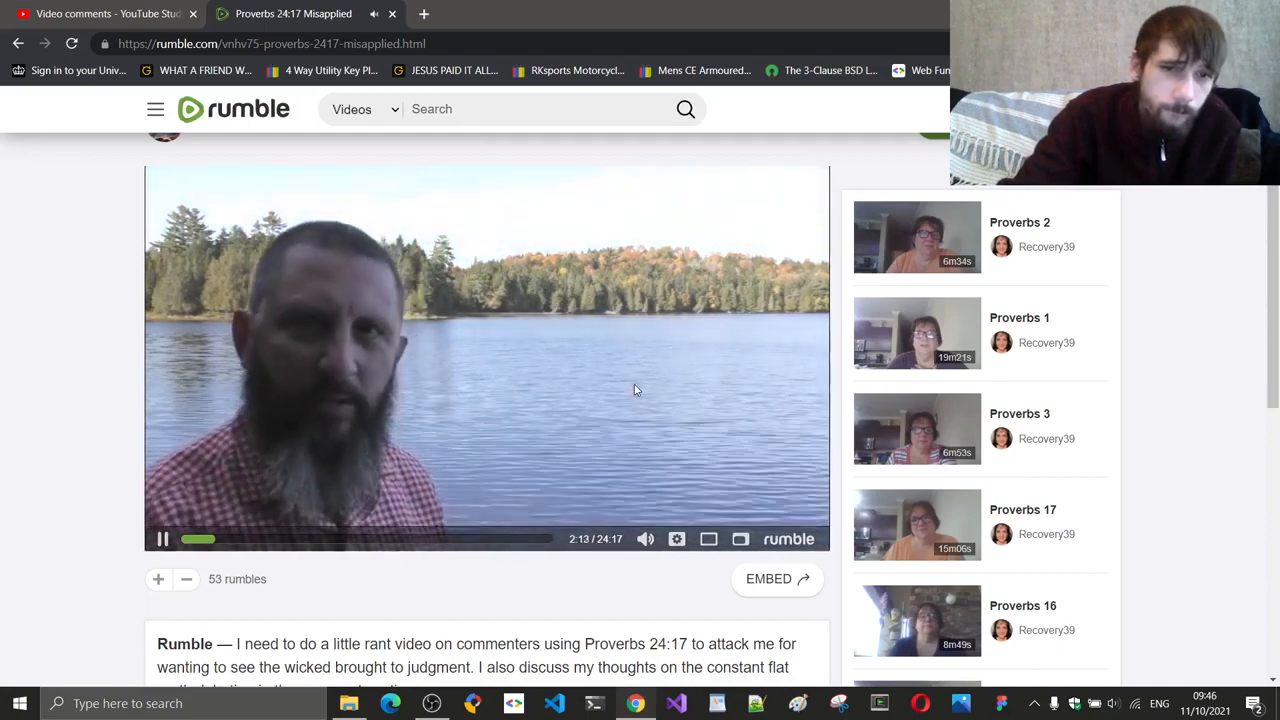
{"action": "left_click", "coordinate": [162, 540]}
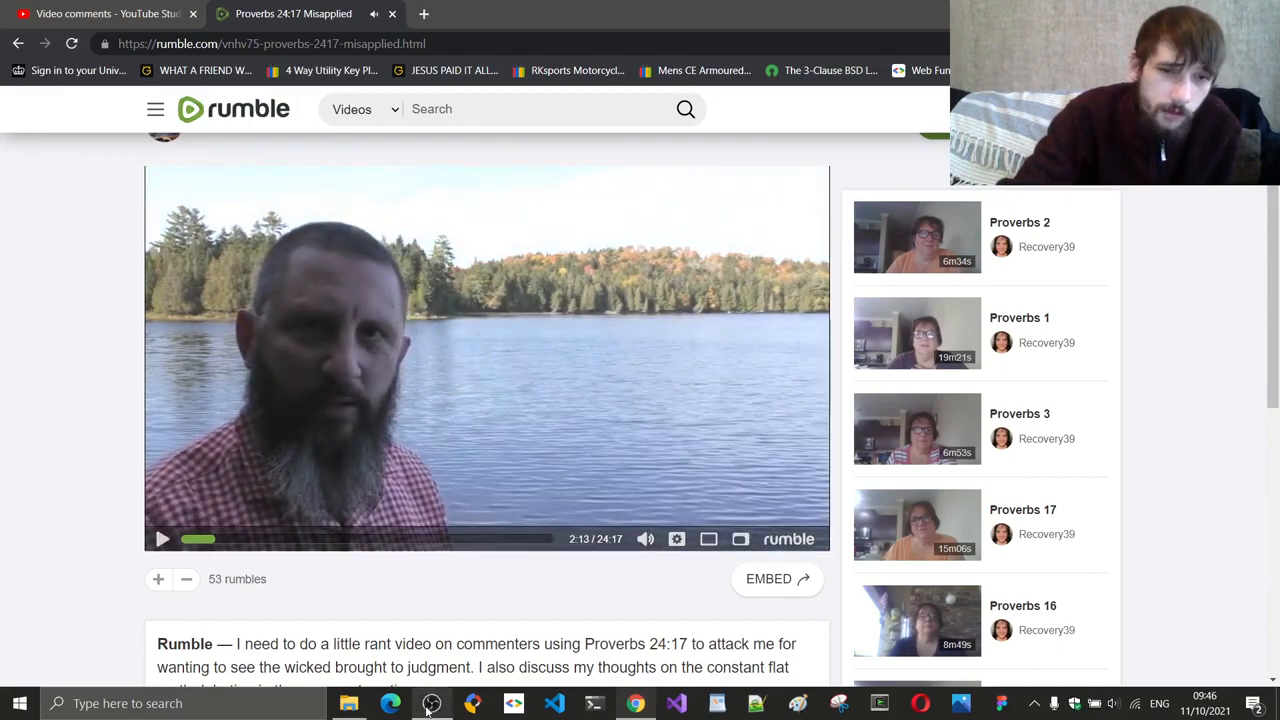
{"action": "left_click", "coordinate": [424, 704]}
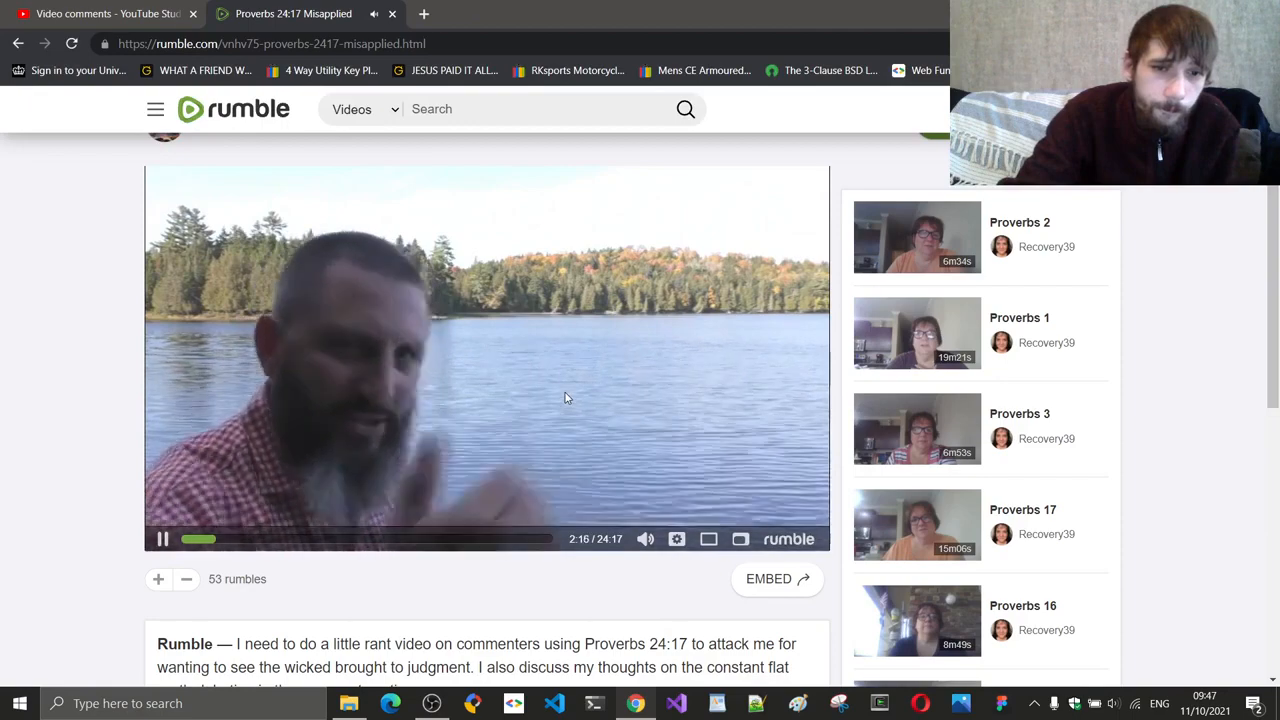
- Pause at 2:17, then resume playback so the video runs on toward 2:56
{"action": "left_click", "coordinate": [162, 540]}
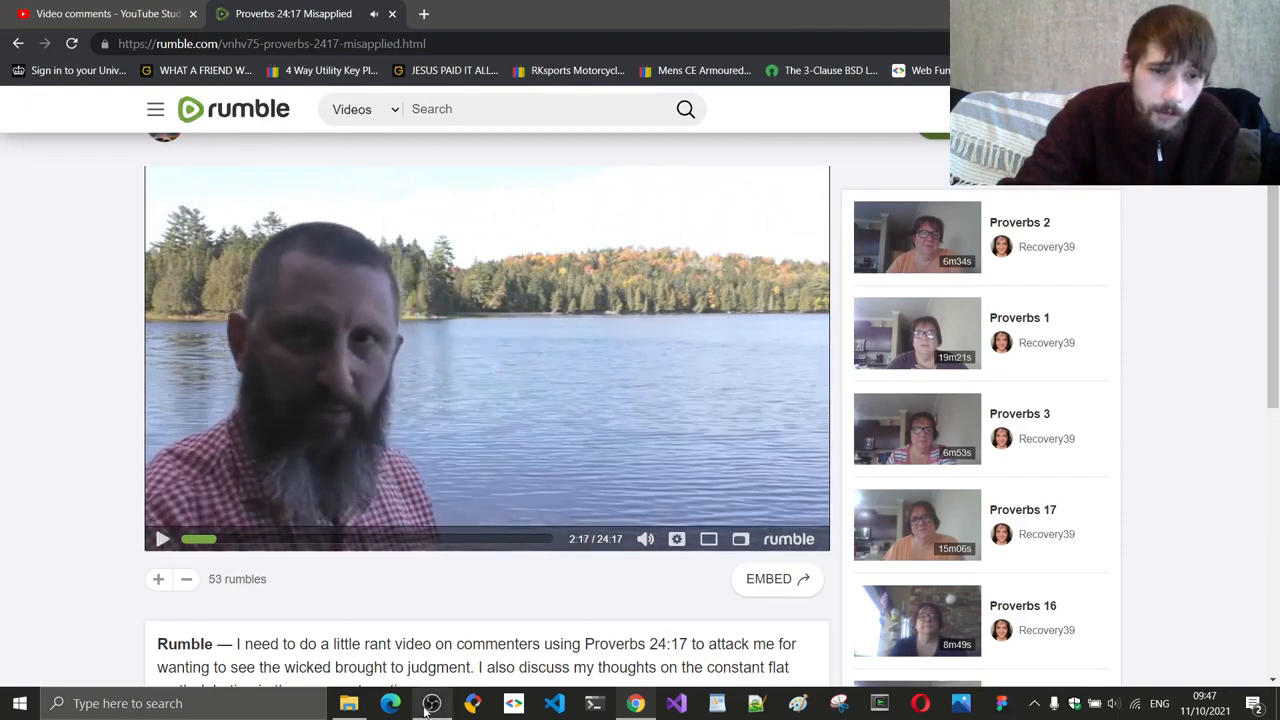
{"action": "left_click", "coordinate": [424, 704]}
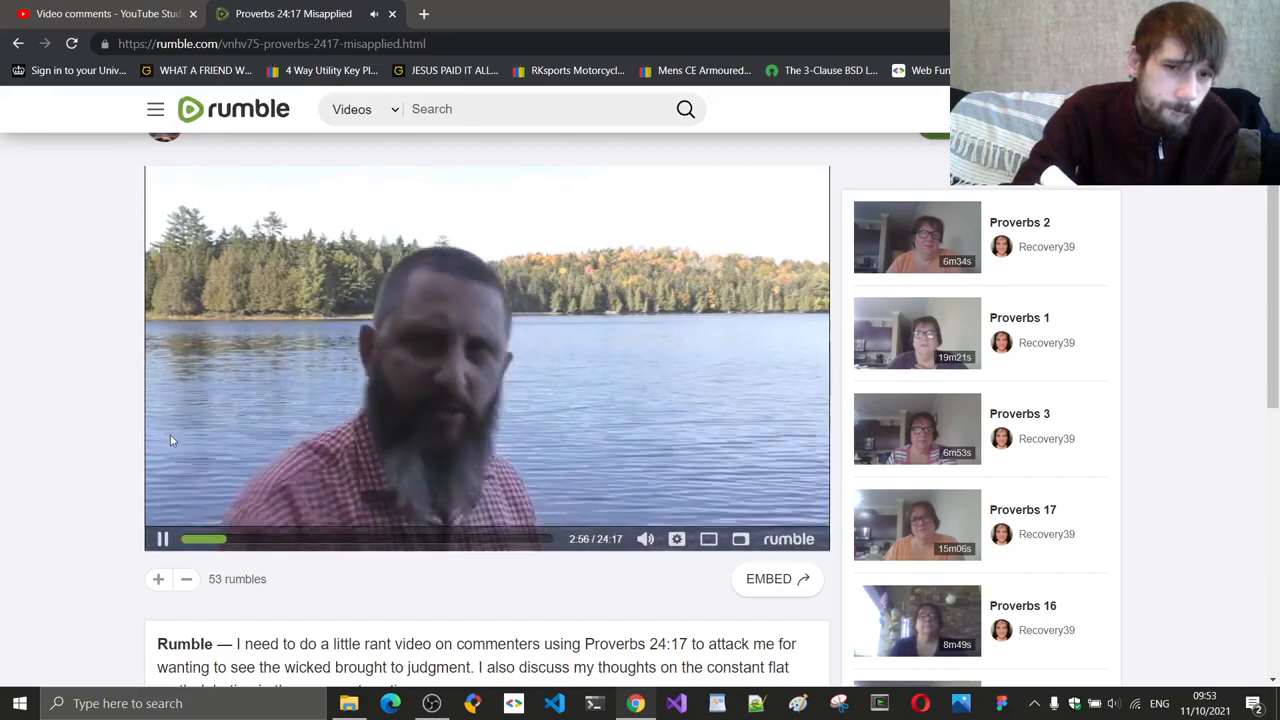
- Pause near 3:12 for commentary, then resume a short burst ending paused at 3:29
{"action": "left_click", "coordinate": [162, 540]}
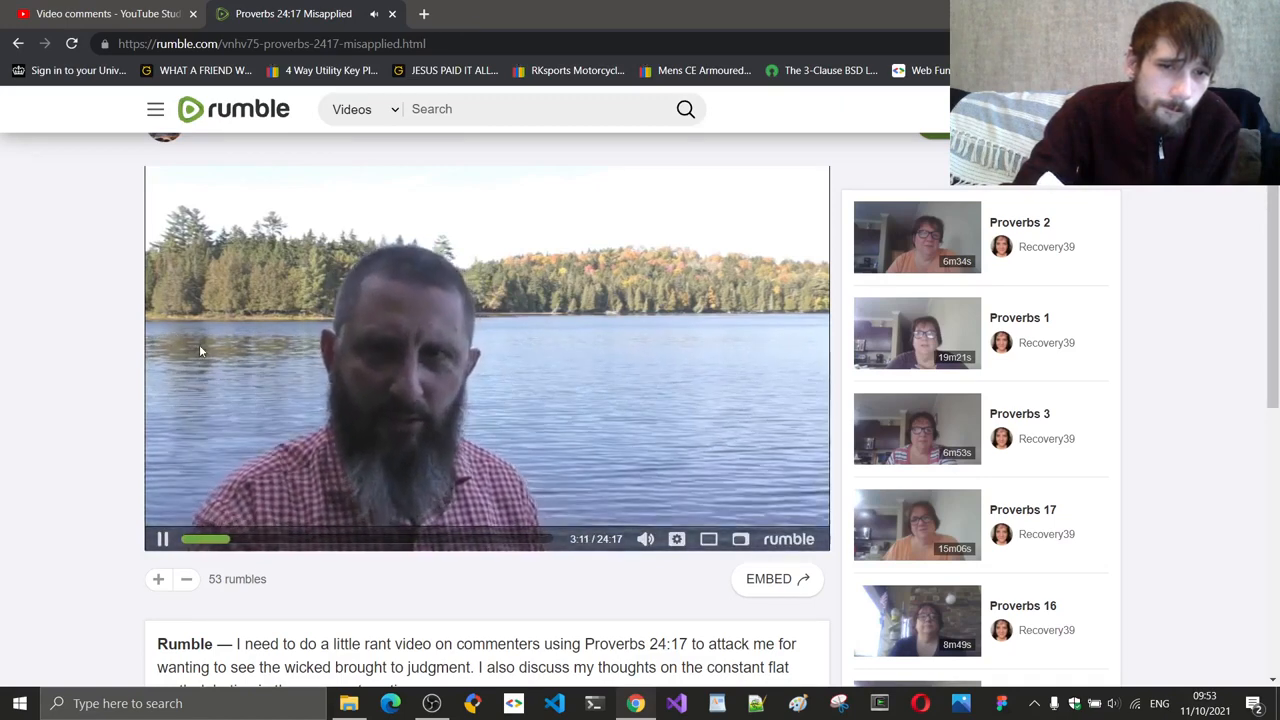
{"action": "left_click", "coordinate": [162, 540]}
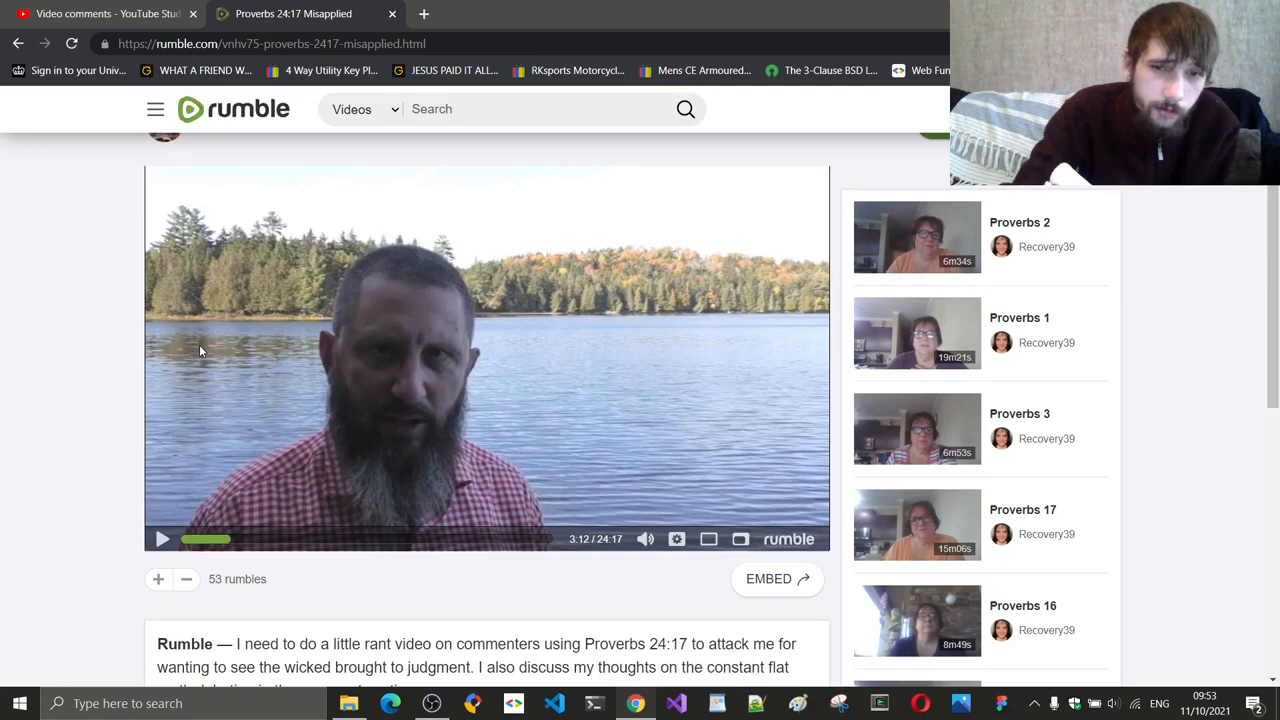
{"action": "left_click", "coordinate": [162, 540]}
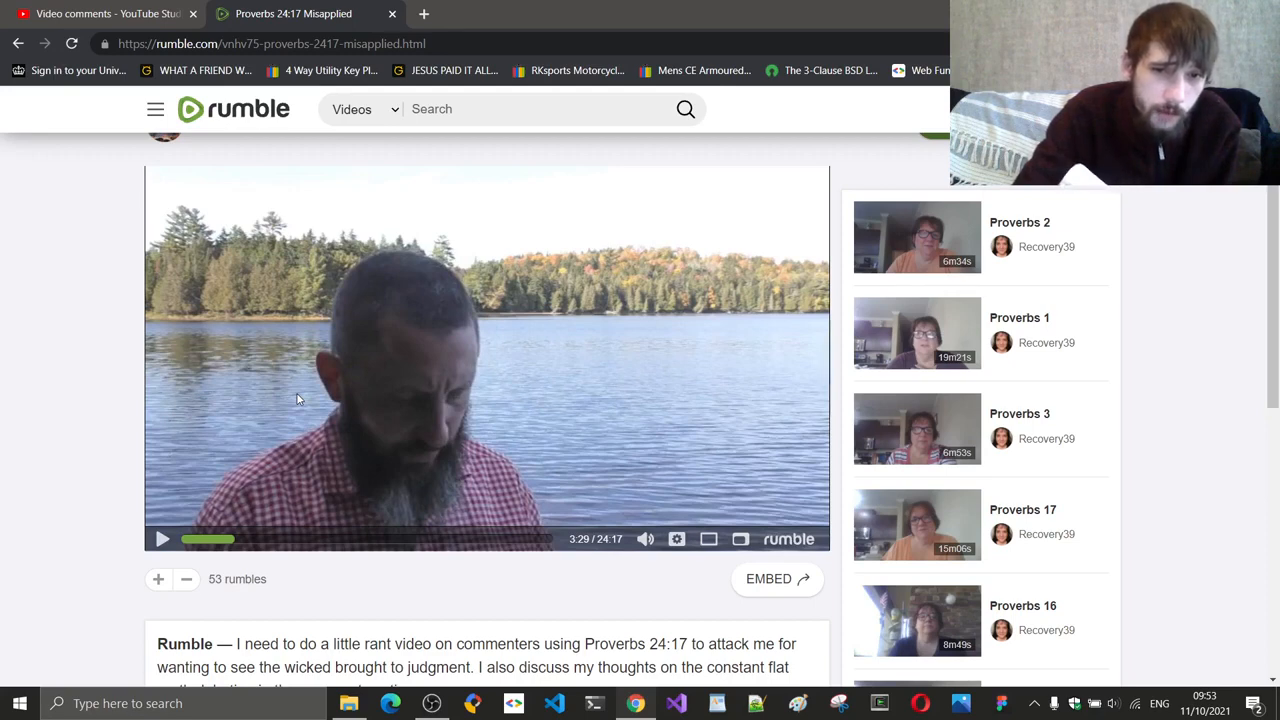
- Resume from 3:29, pause at 3:37 for commentary, then resume playback again
{"action": "left_click", "coordinate": [162, 540]}
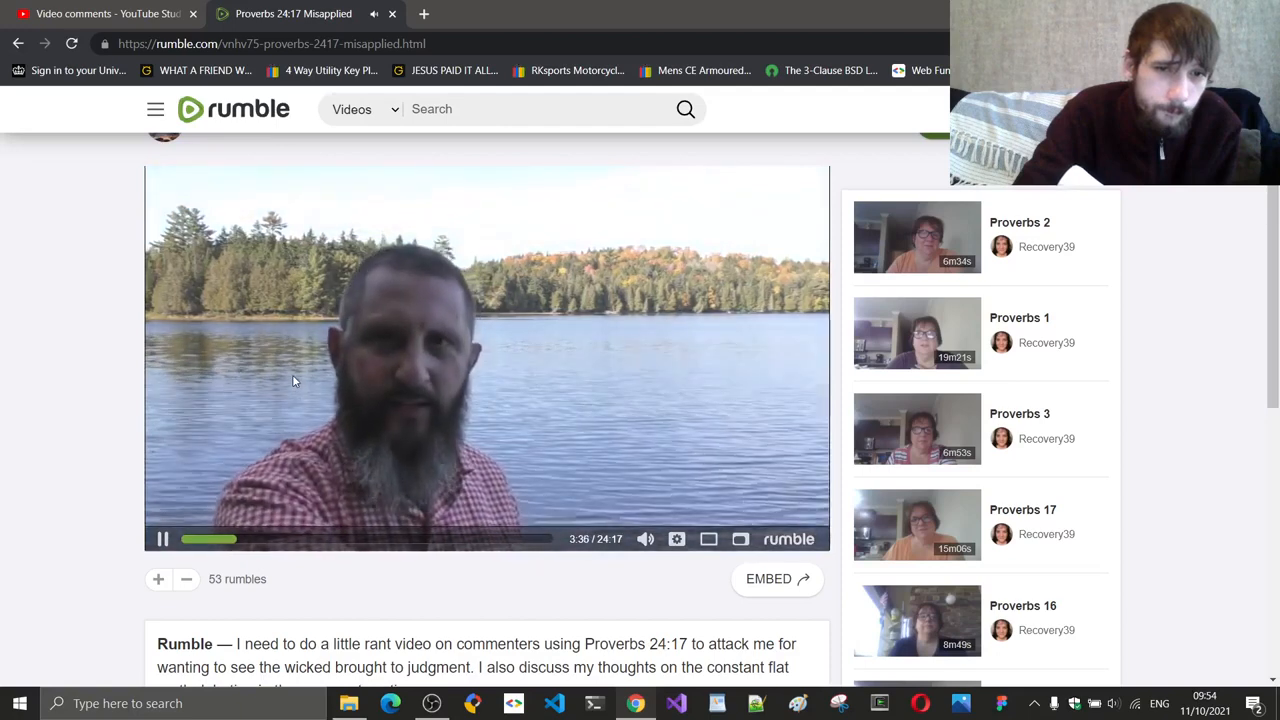
{"action": "left_click", "coordinate": [162, 540]}
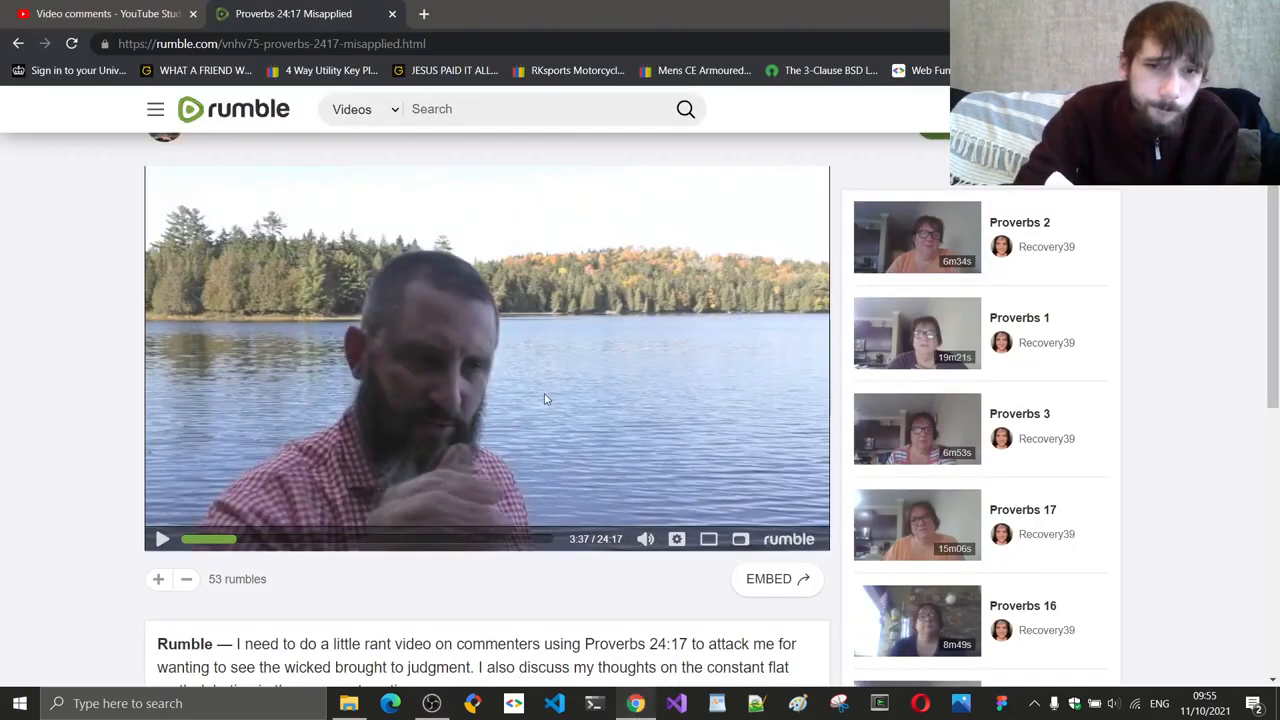
{"action": "left_click", "coordinate": [162, 540]}
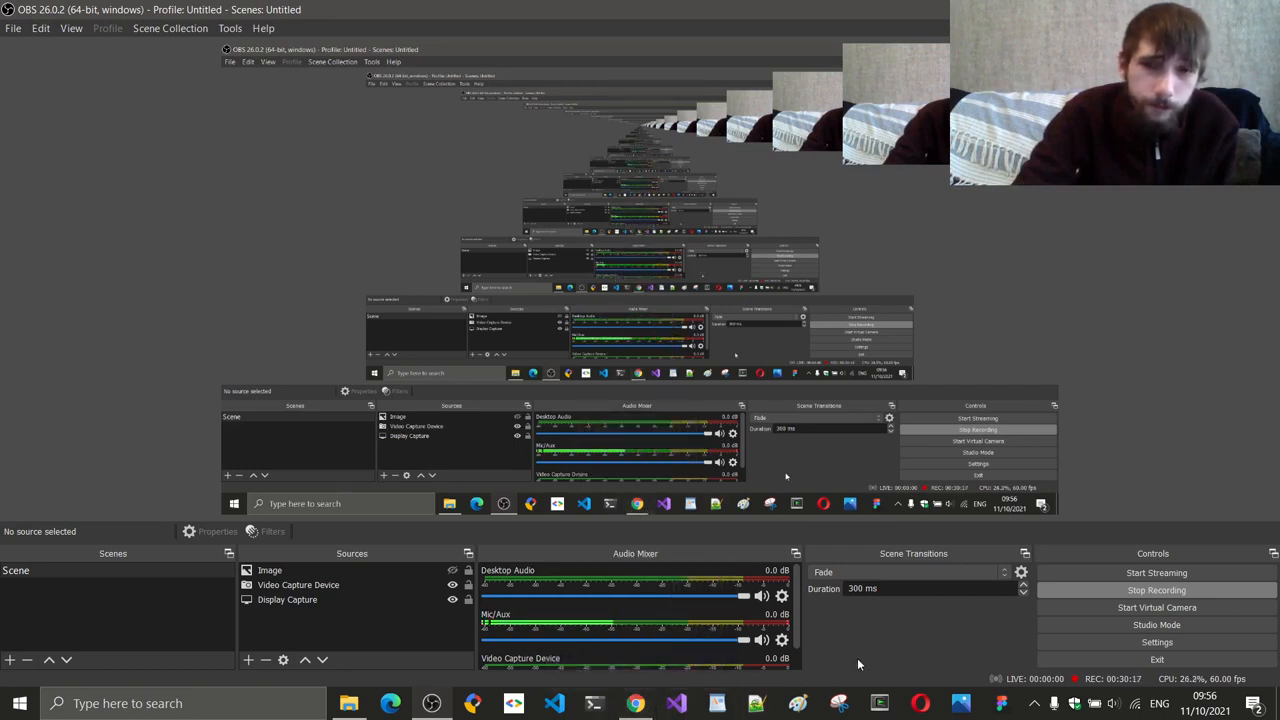
- Return to the browser and toggle playback, leaving the video paused at 3:44
{"action": "left_click", "coordinate": [634, 700]}
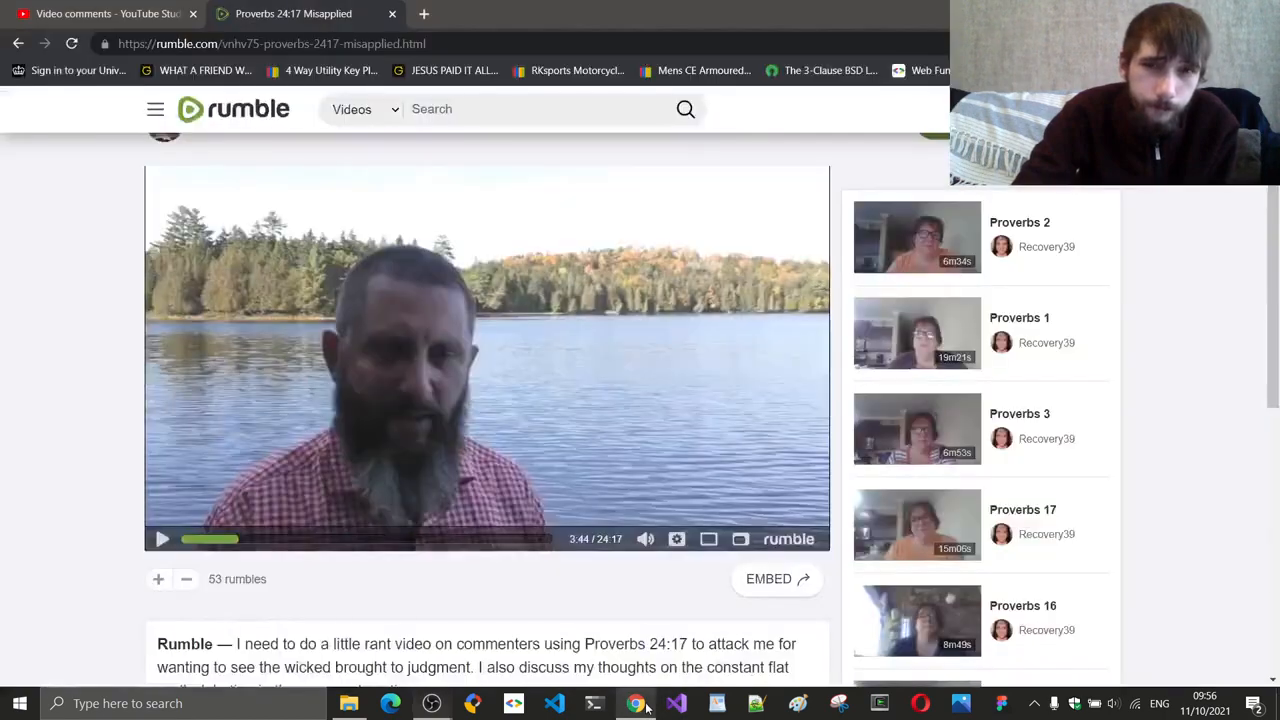
{"action": "left_click", "coordinate": [162, 540]}
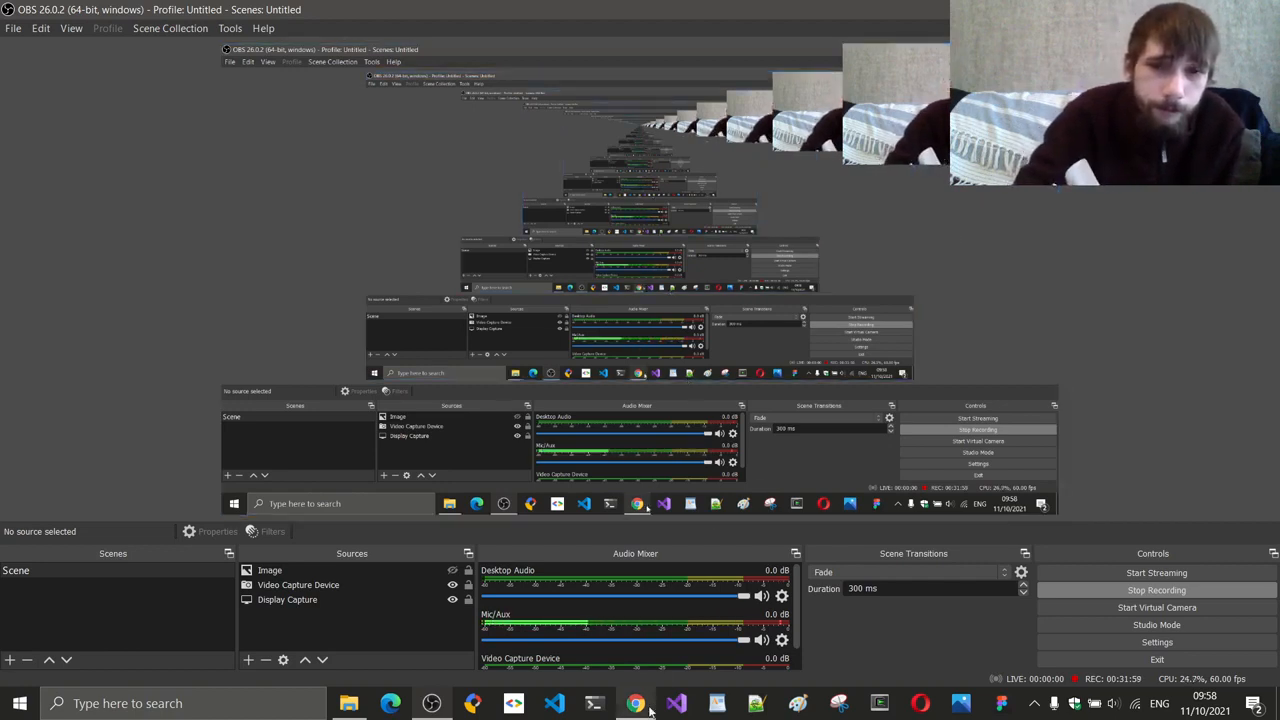
- Bring the Chrome Rumble tab back to the front, video paused at 4:51
{"action": "left_click", "coordinate": [636, 704]}
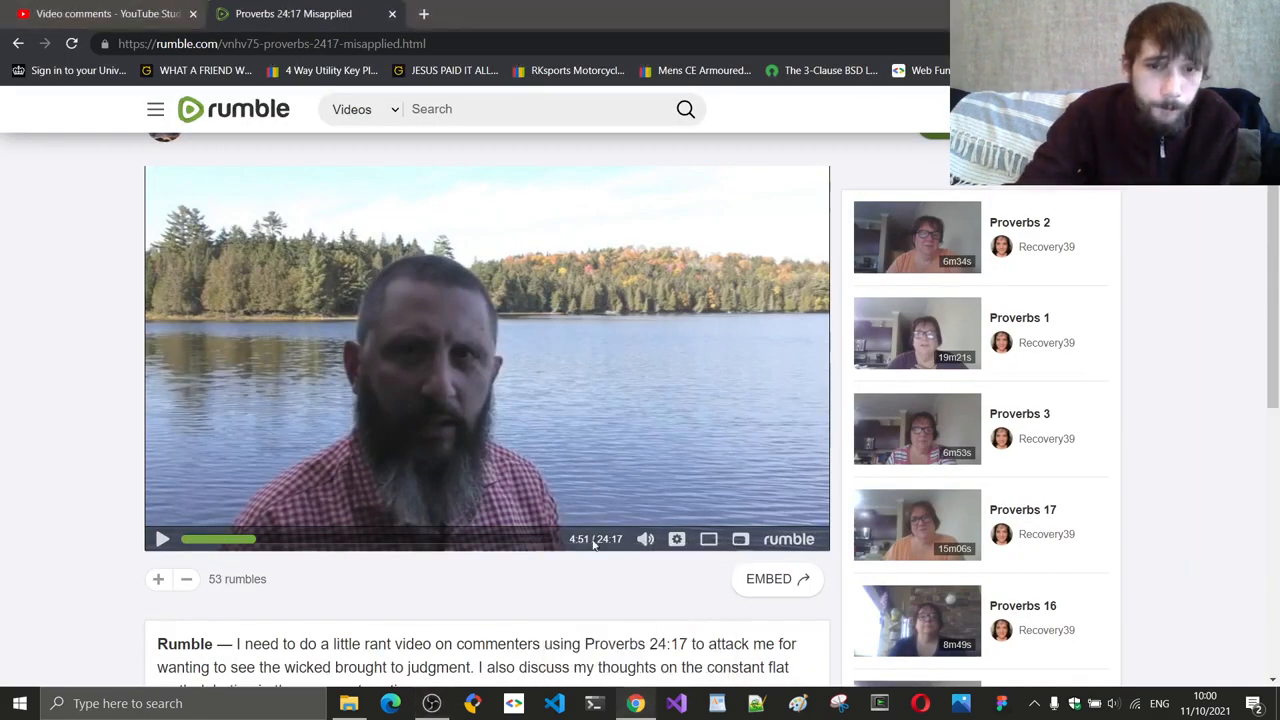
- Play from 4:51 and pause again at 4:58, then switch windows via the taskbar
{"action": "left_click", "coordinate": [162, 540]}
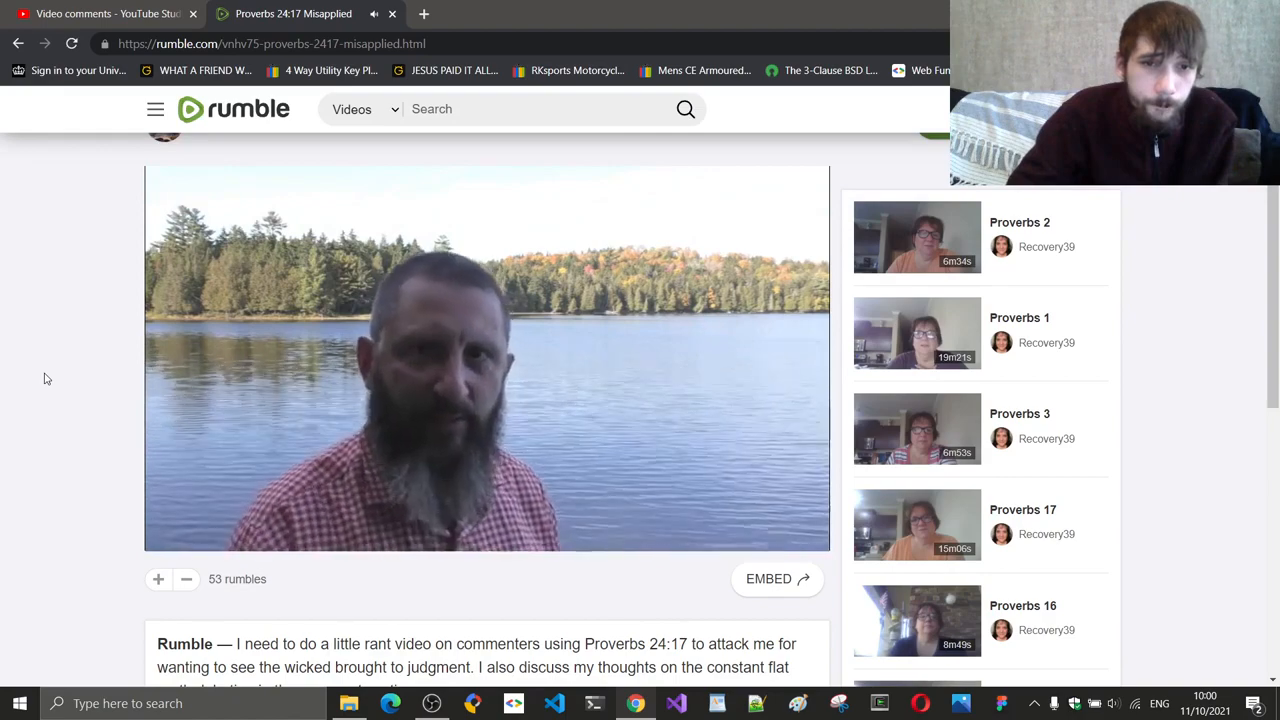
{"action": "left_click", "coordinate": [488, 358]}
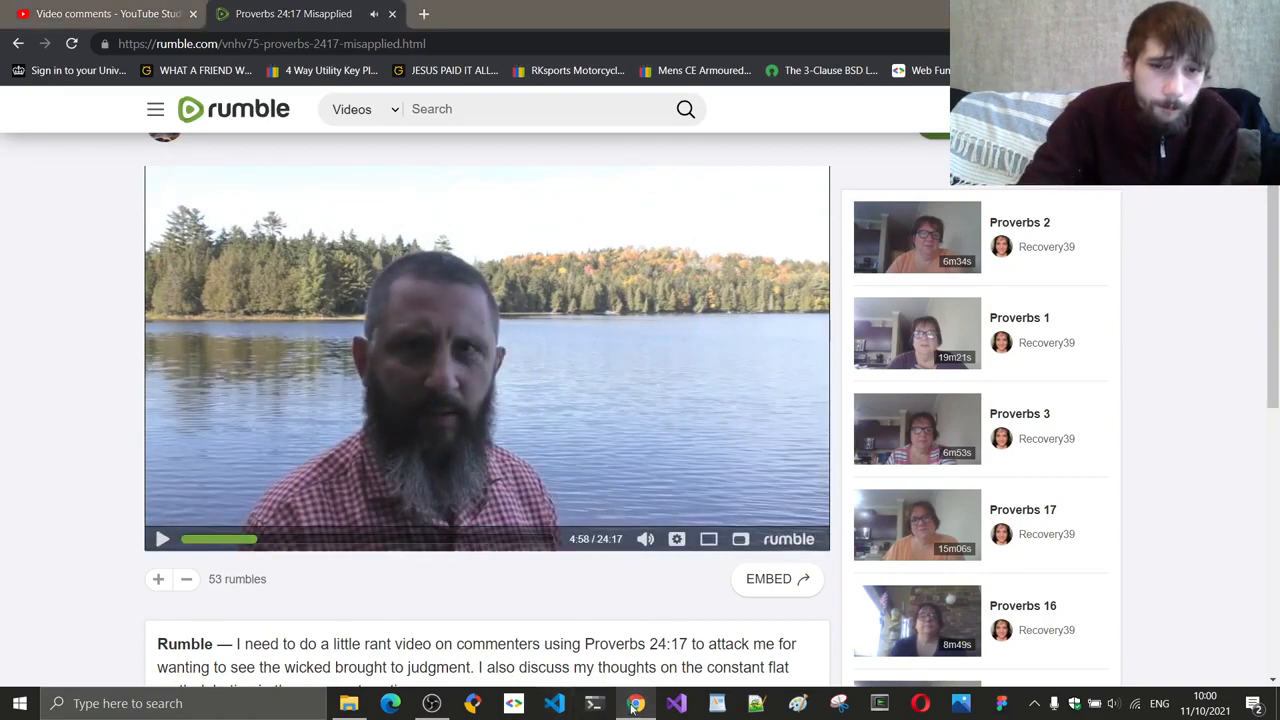
{"action": "left_click", "coordinate": [632, 704]}
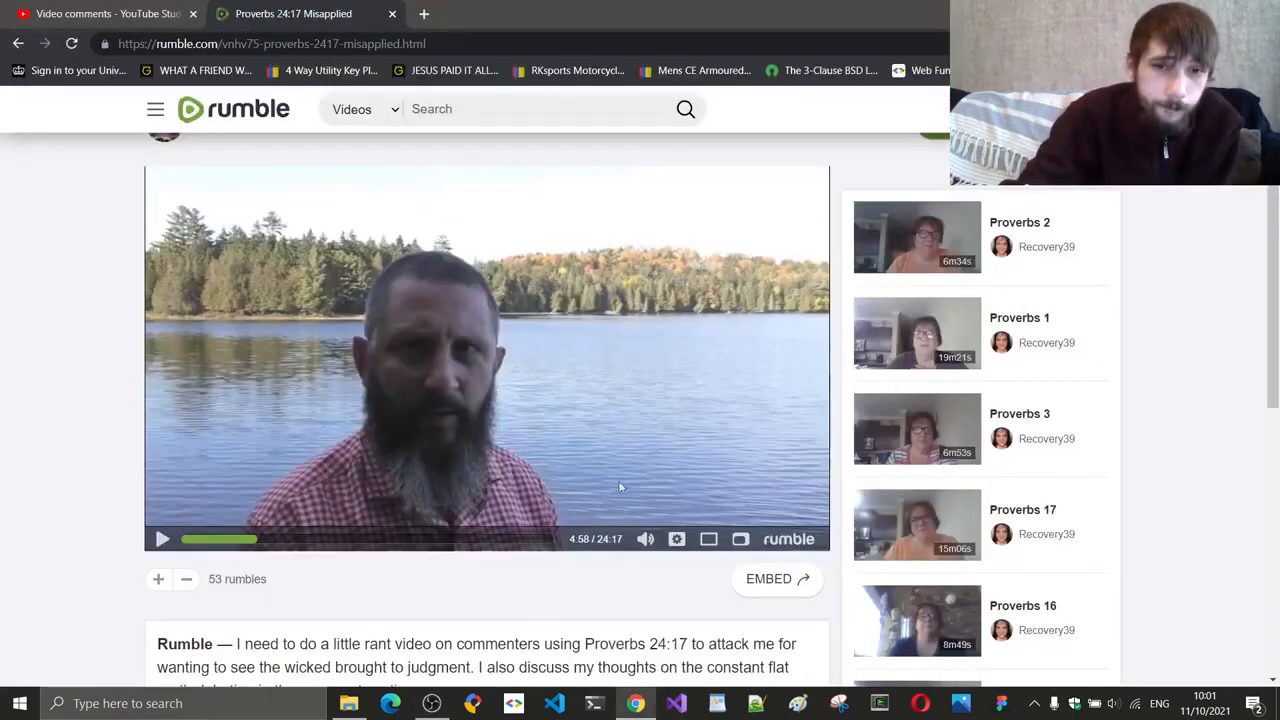
- Resume from 4:58 and pause the video again at 5:38
{"action": "left_click", "coordinate": [162, 540]}
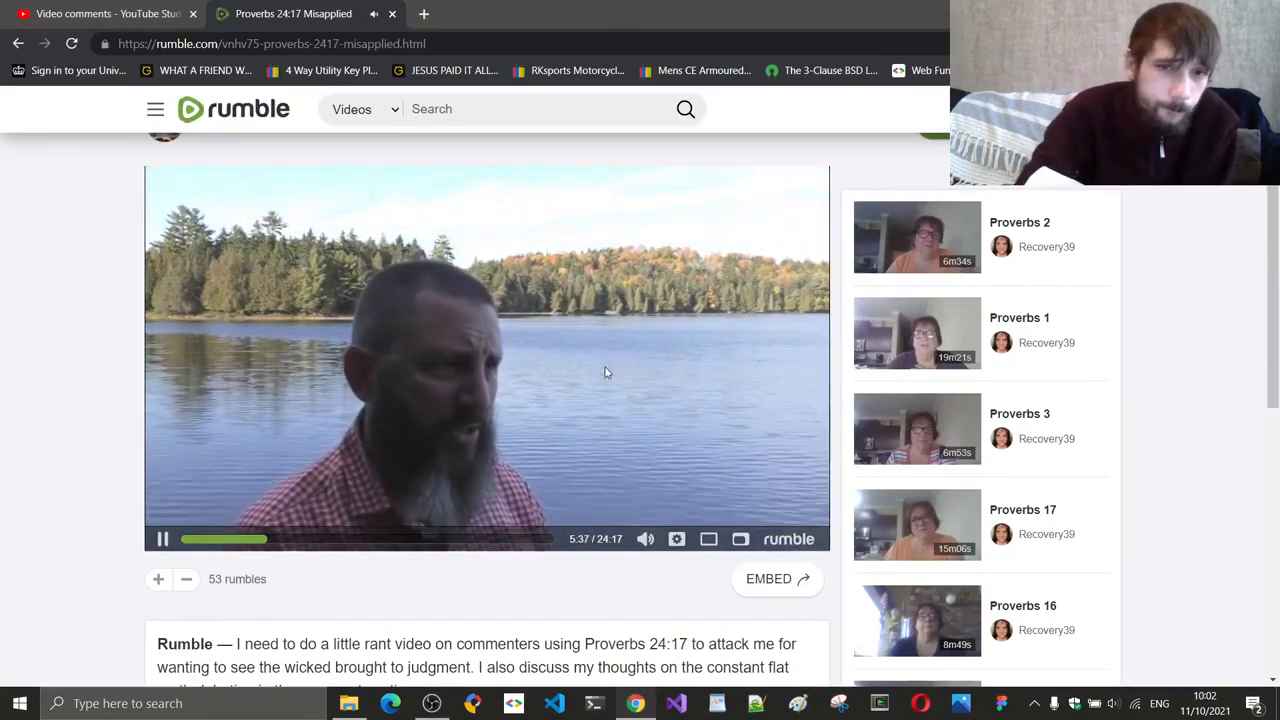
{"action": "left_click", "coordinate": [162, 540]}
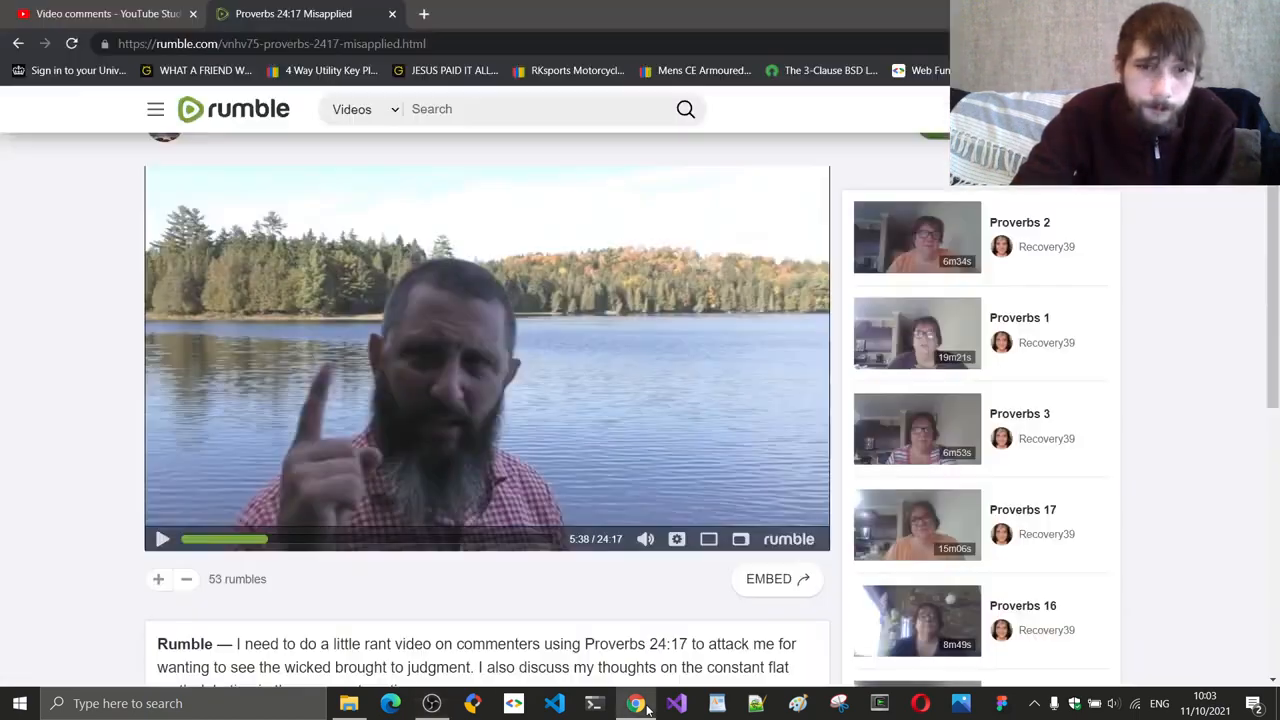
- Play short bursts from 5:38, pausing at 5:42 and again at 6:09 for commentary
{"action": "left_click", "coordinate": [162, 540]}
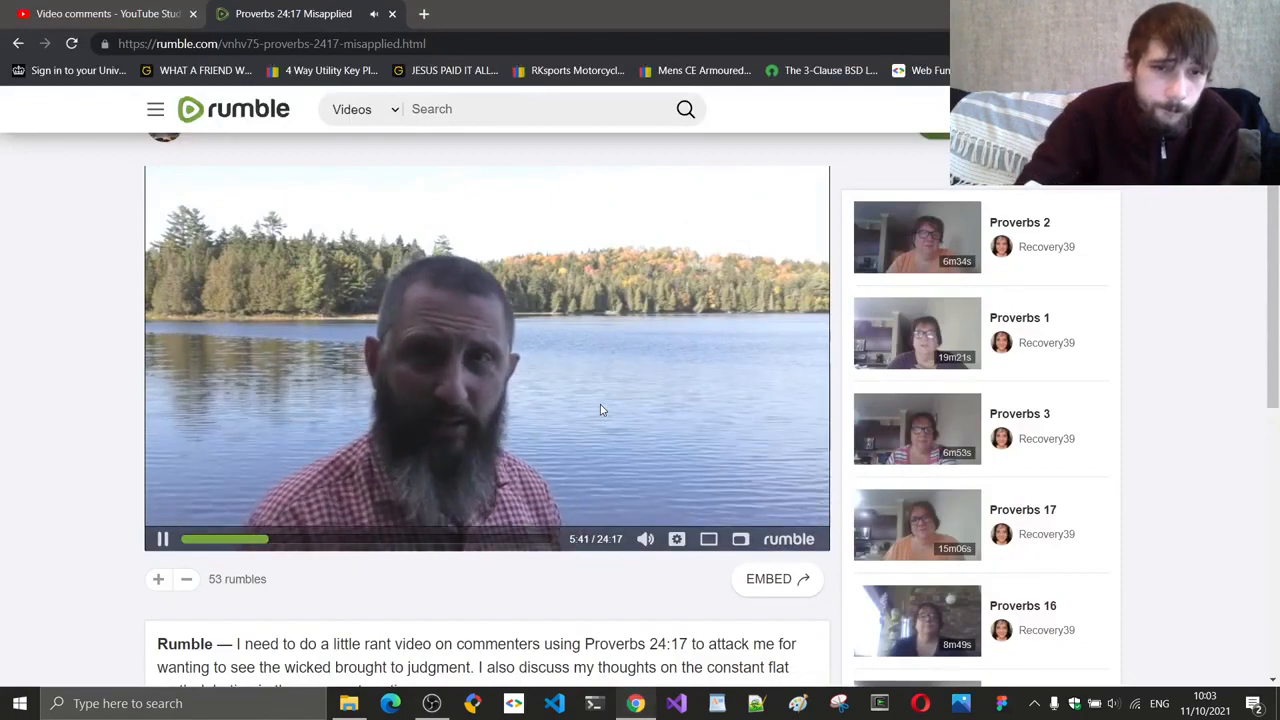
{"action": "left_click", "coordinate": [162, 540]}
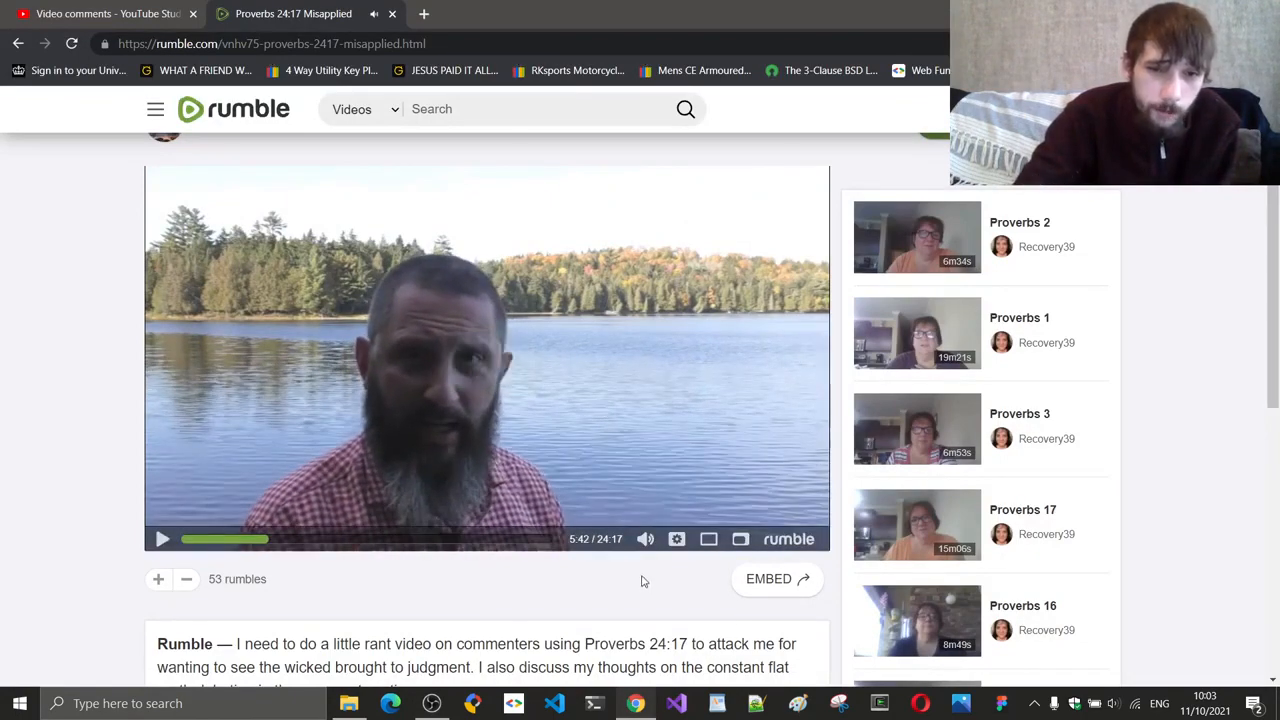
{"action": "mouse_move", "coordinate": [596, 398]}
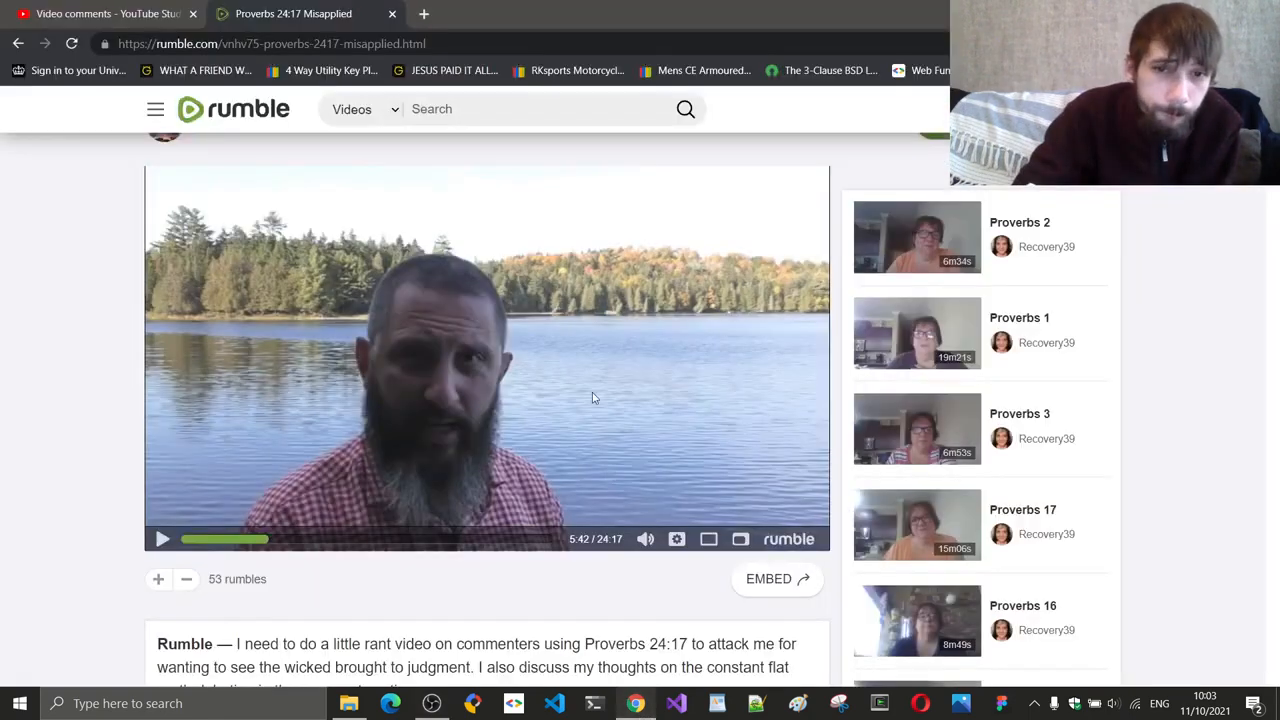
{"action": "left_click", "coordinate": [162, 540]}
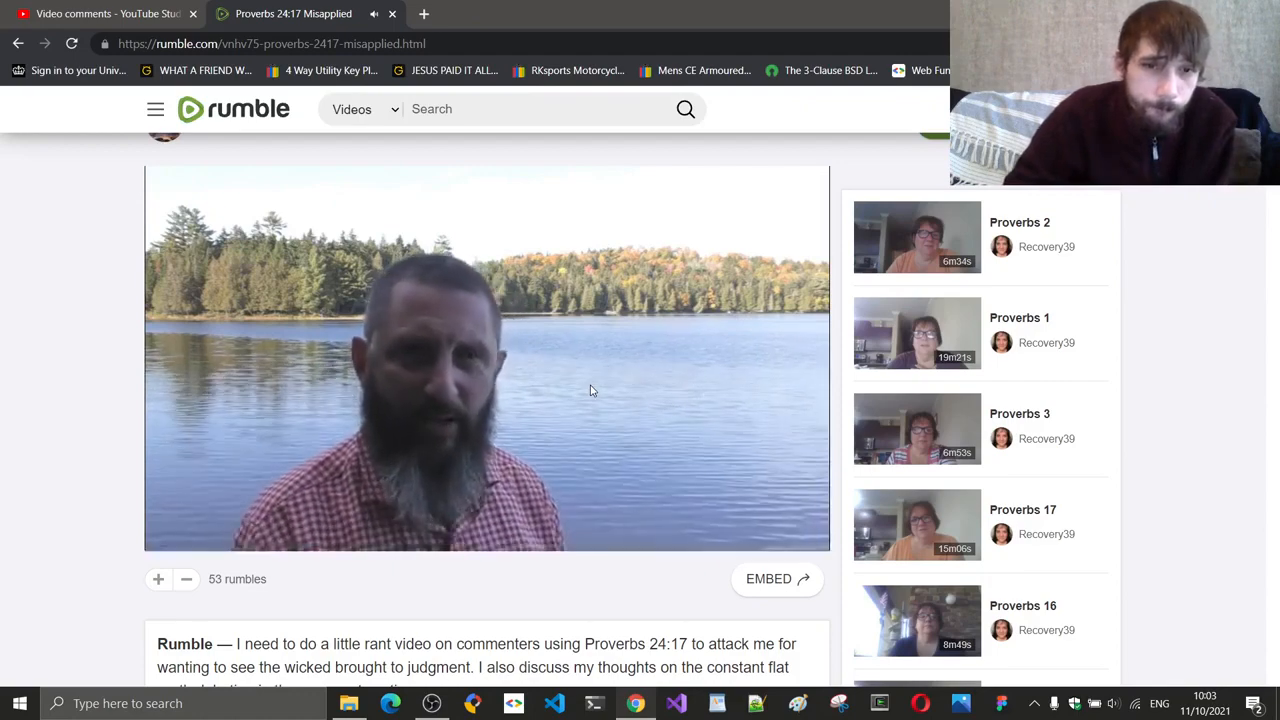
{"action": "left_click", "coordinate": [488, 356]}
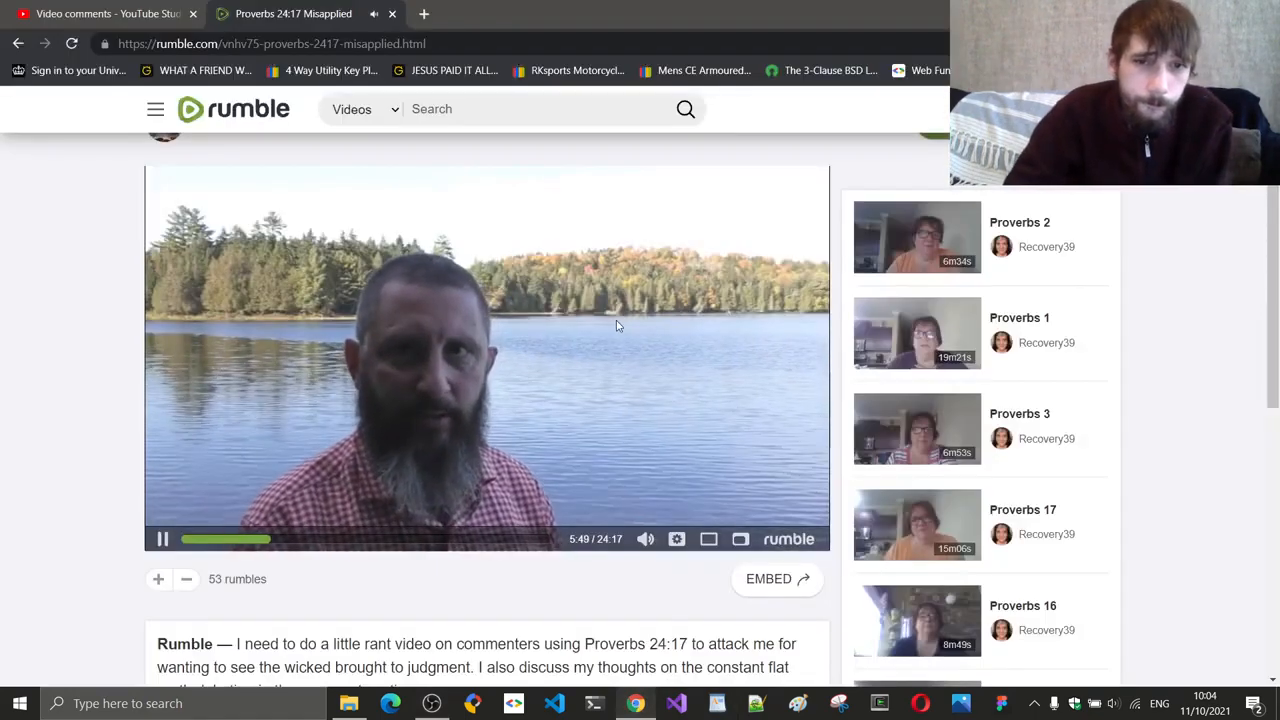
{"action": "left_click", "coordinate": [162, 540]}
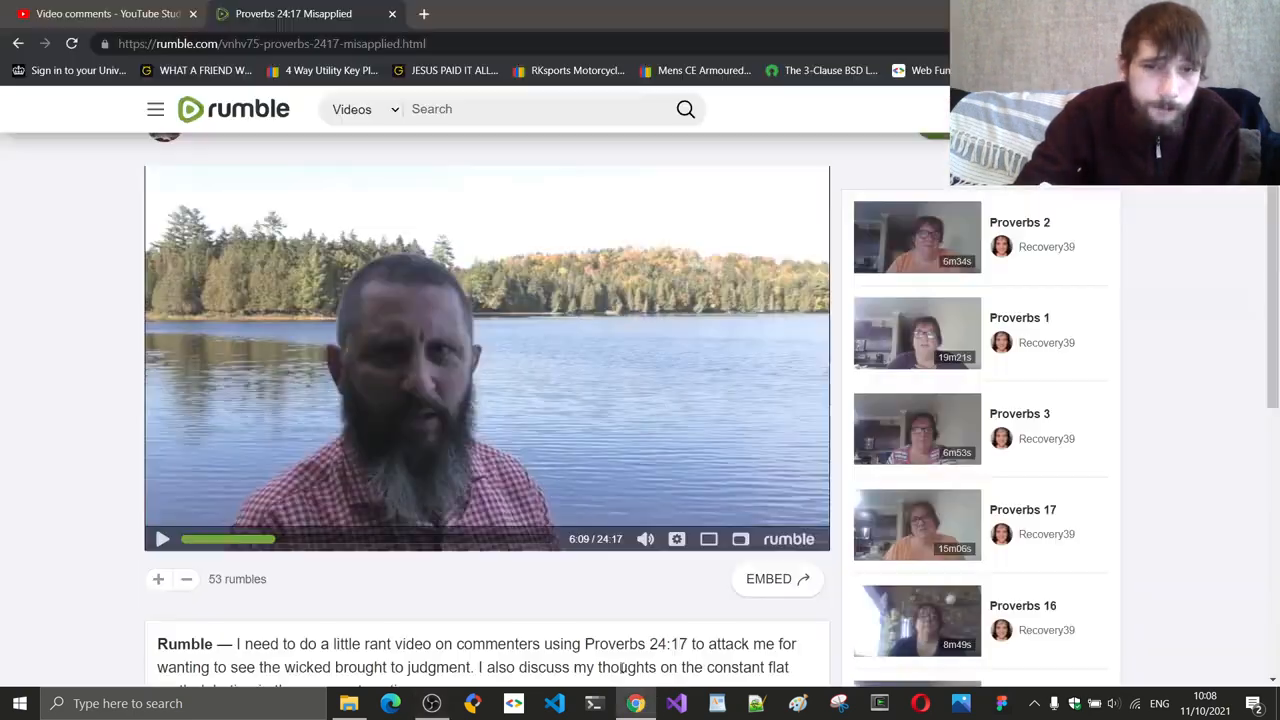
- Resume playback from 6:09 after the commentary
{"action": "left_click", "coordinate": [162, 540]}
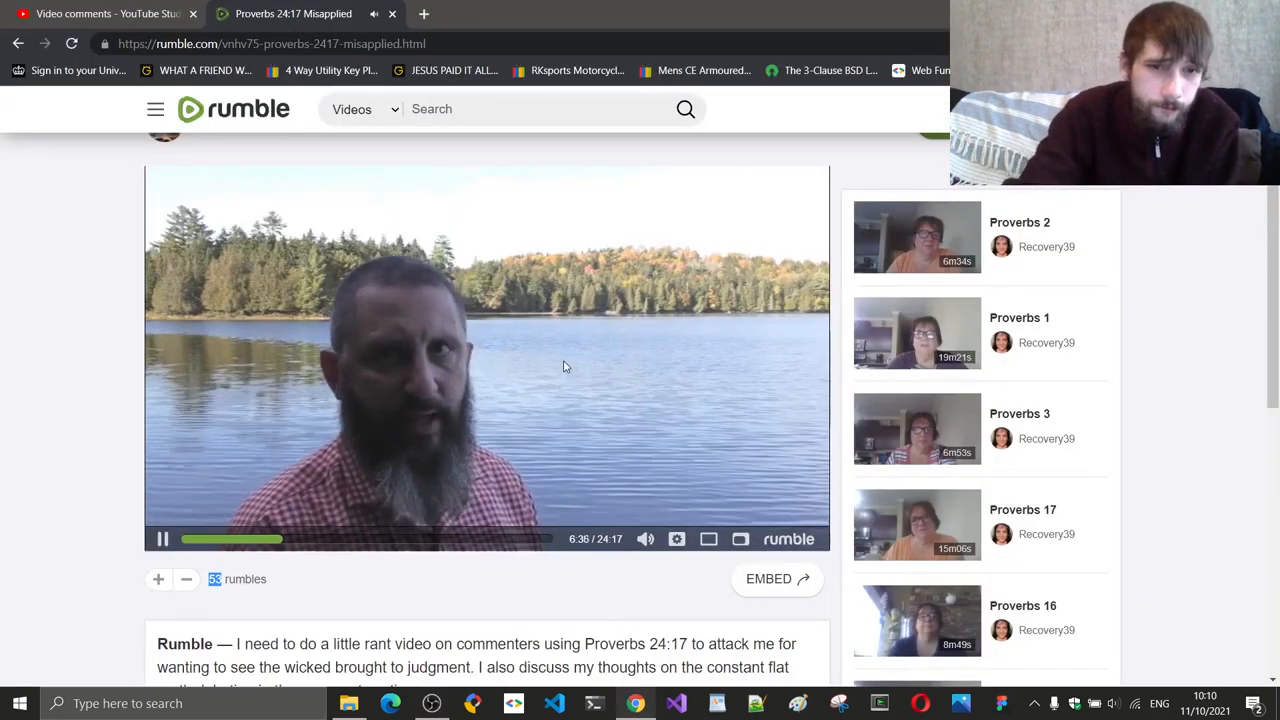
- Toggle the player at about 6:36 for more commentary
{"action": "left_click", "coordinate": [162, 540]}
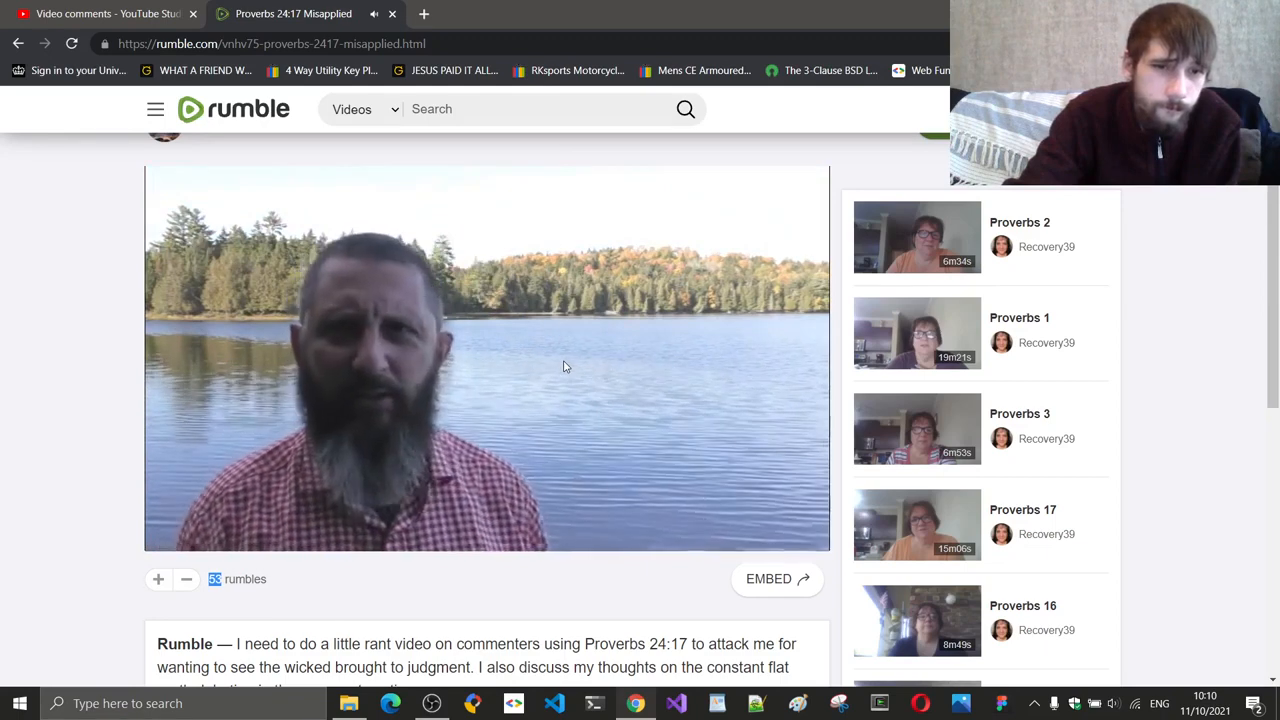
- Play the video in two short bursts, pausing it at about 6:56 for commentary
{"action": "left_click", "coordinate": [564, 364]}
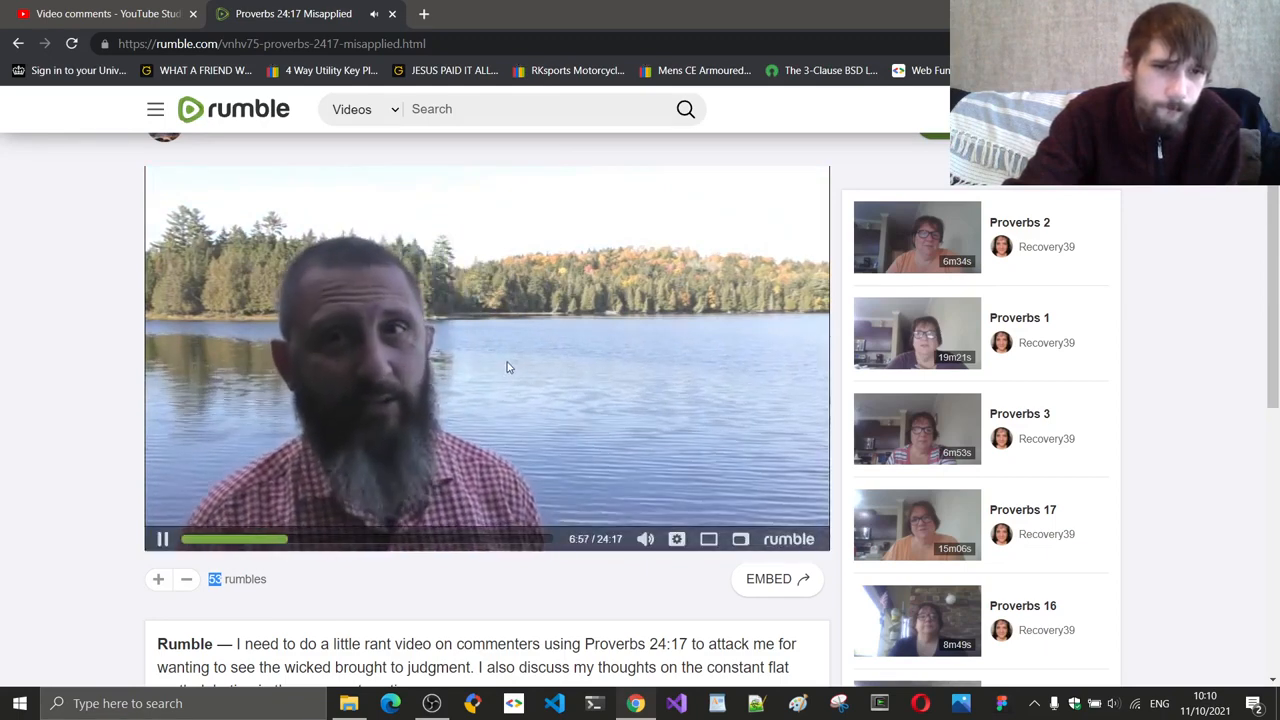
{"action": "left_click", "coordinate": [162, 540]}
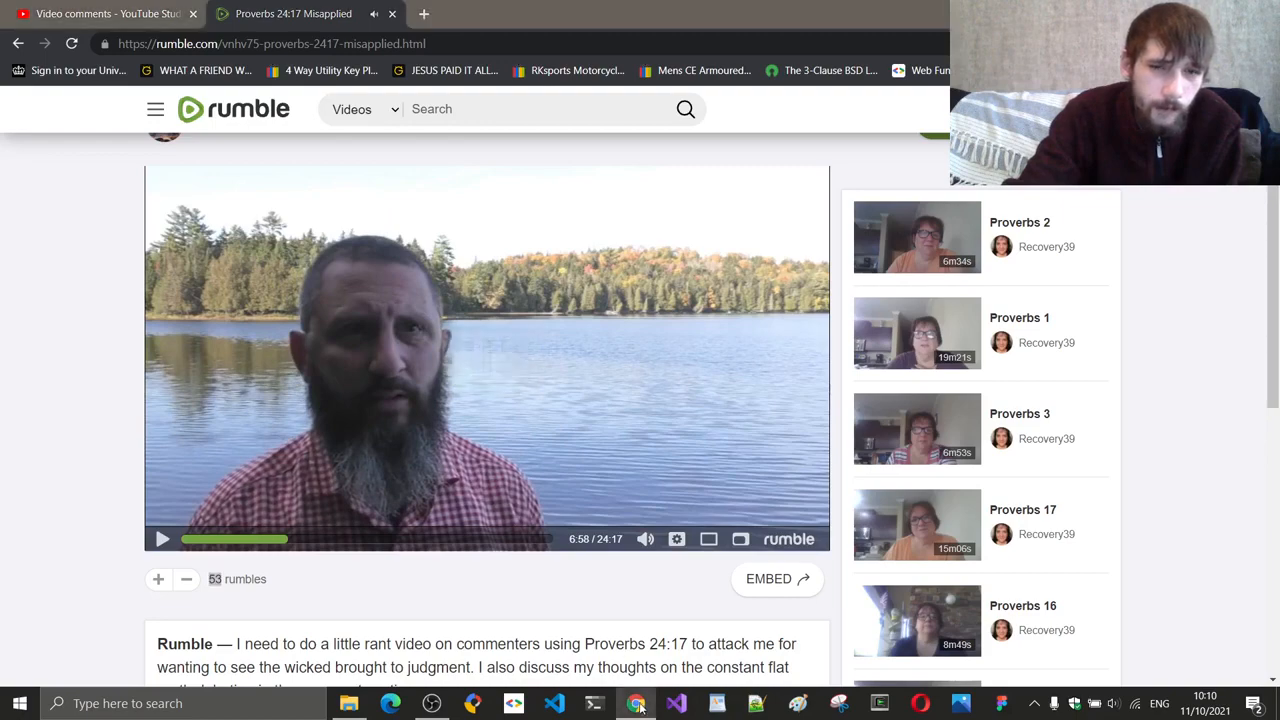
{"action": "left_click", "coordinate": [636, 704]}
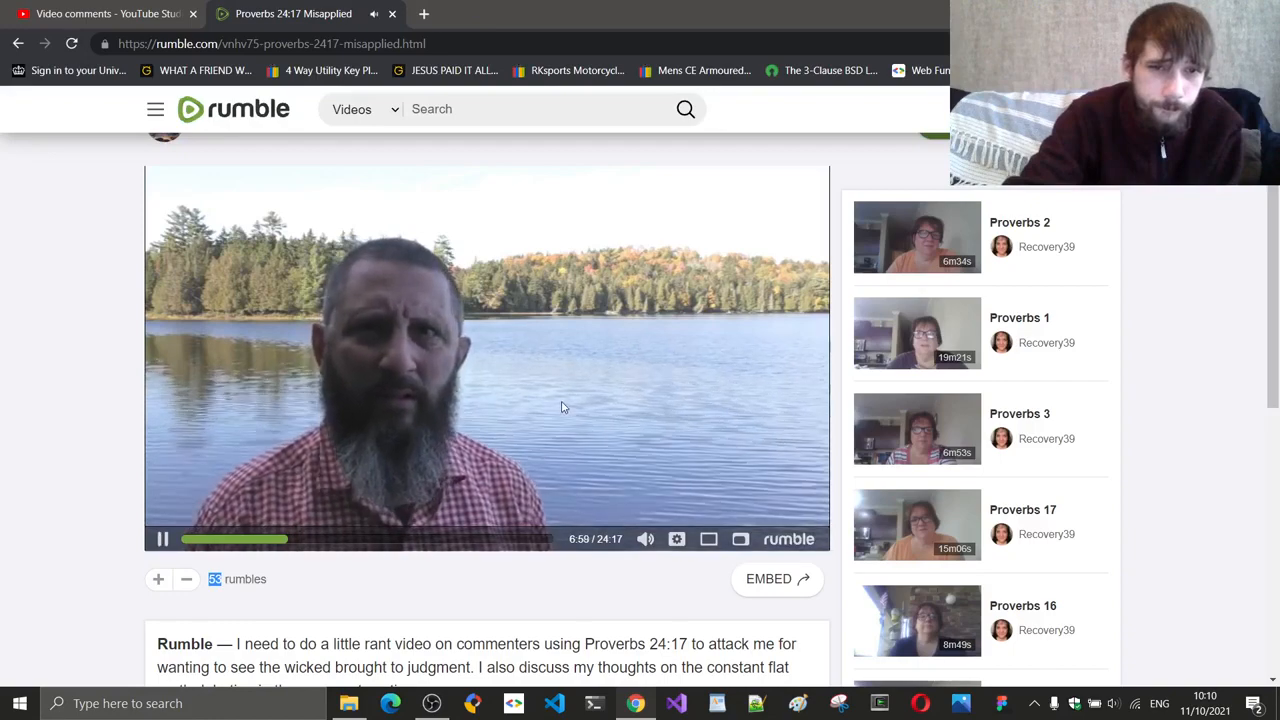
{"action": "left_click", "coordinate": [162, 540]}
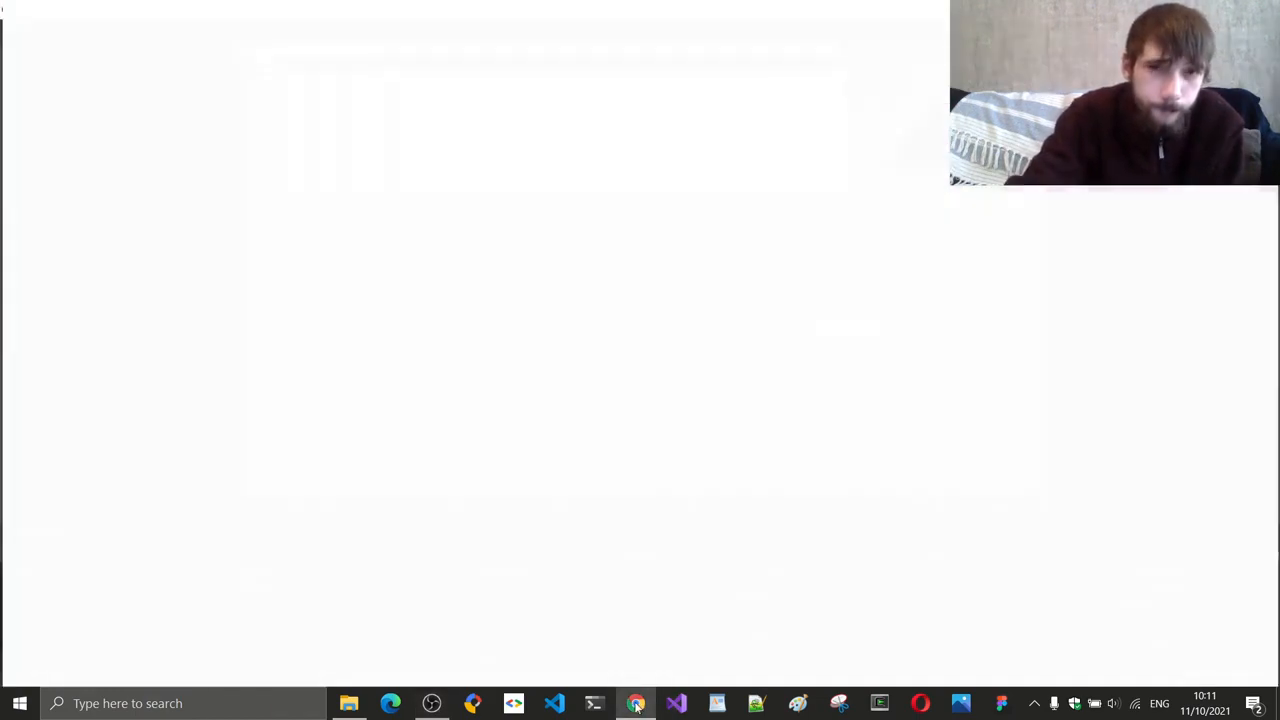
- Resume the video, pause it at 7:07, then let it play on again
{"action": "left_click", "coordinate": [632, 704]}
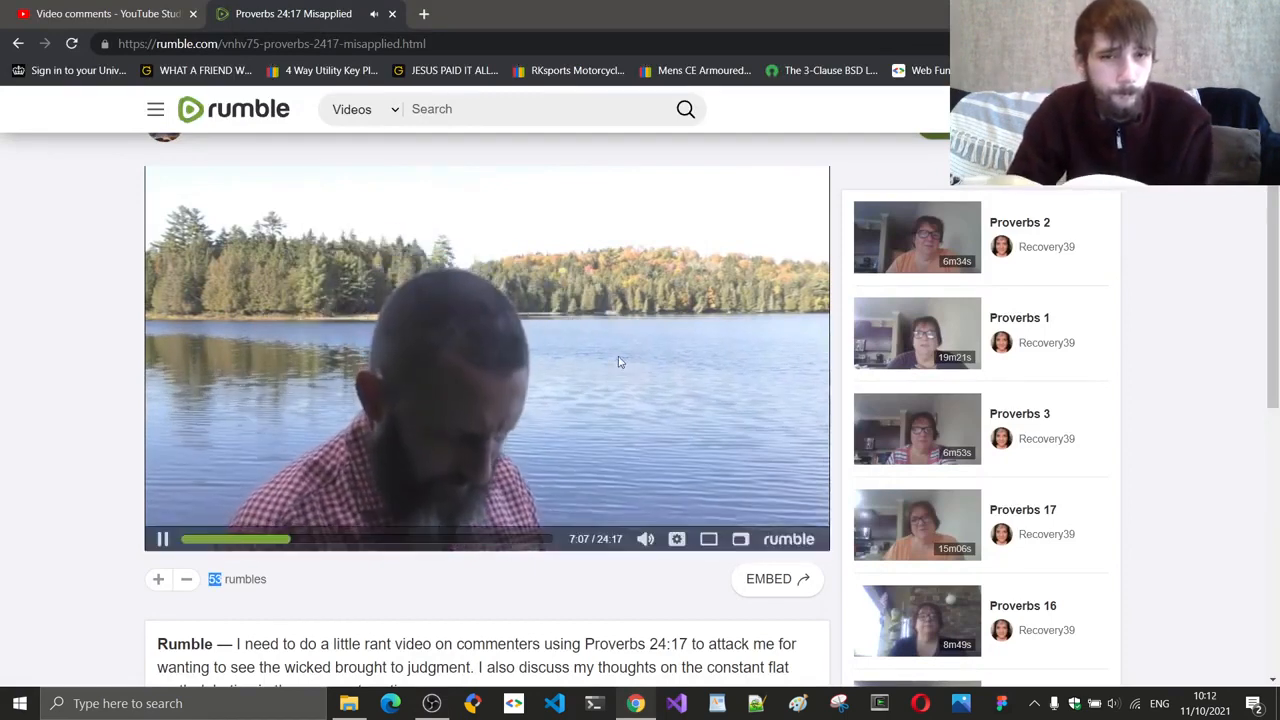
{"action": "left_click", "coordinate": [162, 540]}
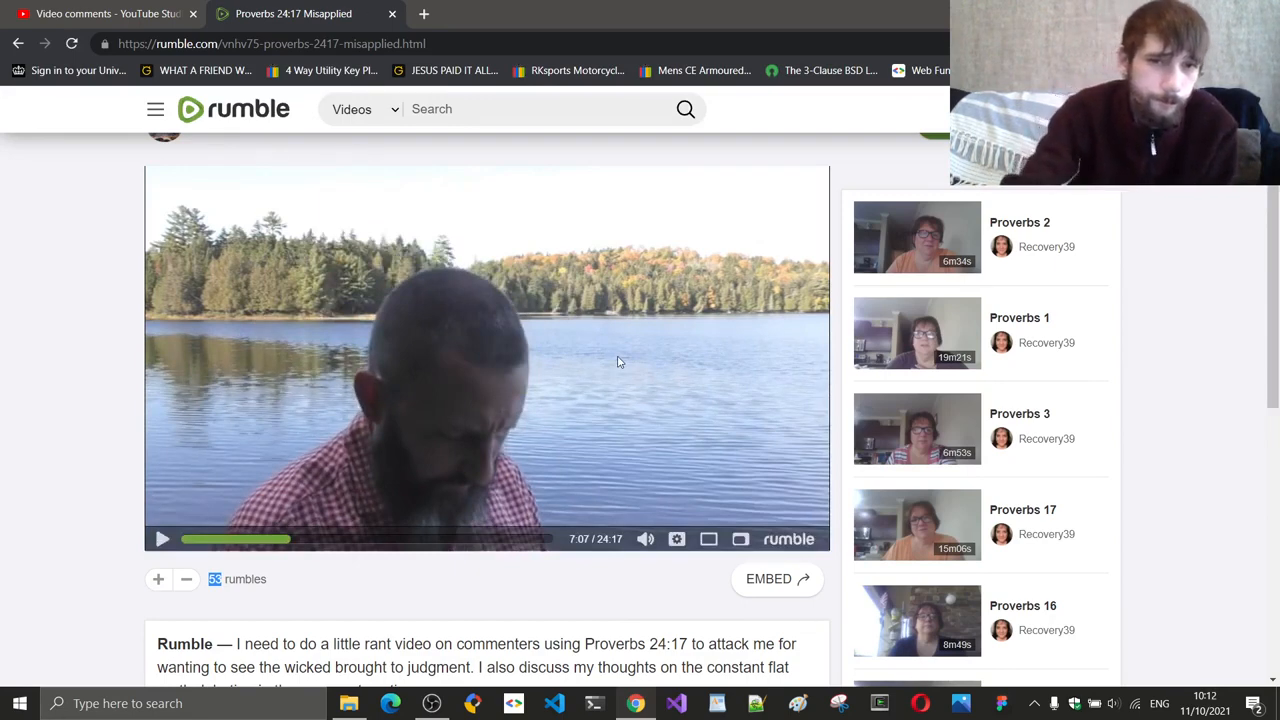
{"action": "left_click", "coordinate": [162, 540]}
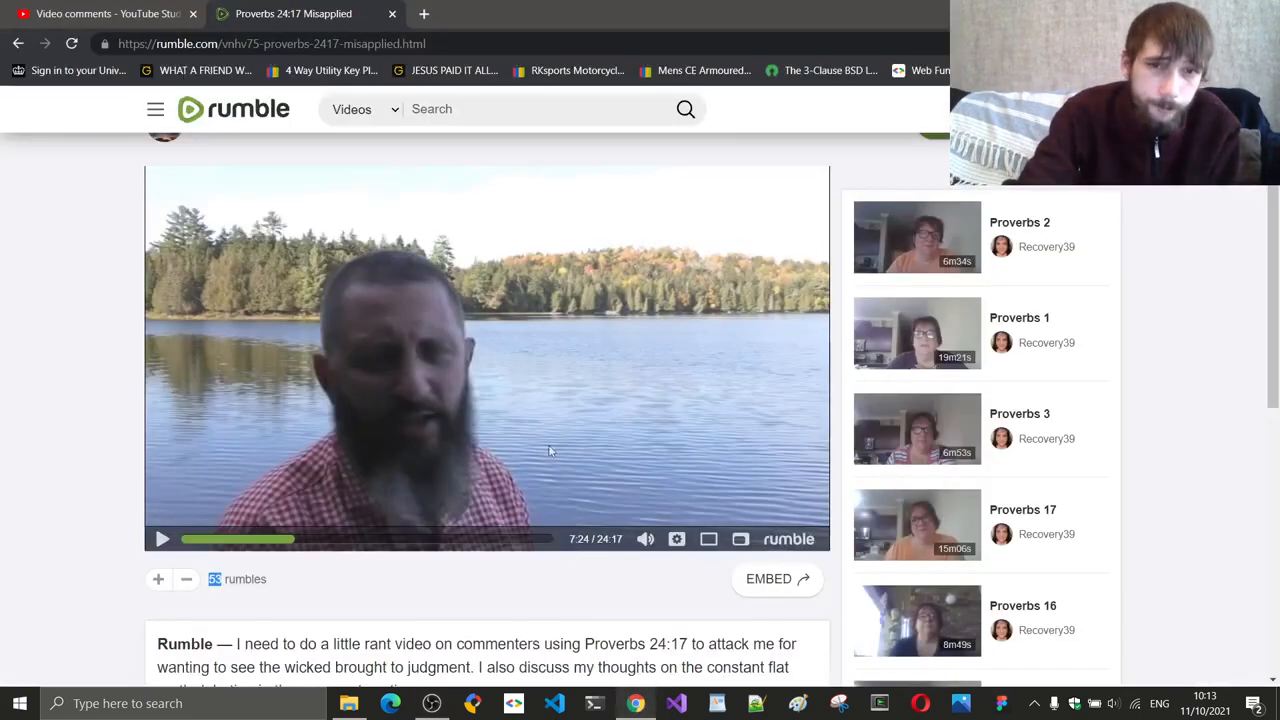
- Resume the video from the 7:24 pause so it plays on toward 7:46
{"action": "left_click", "coordinate": [162, 540]}
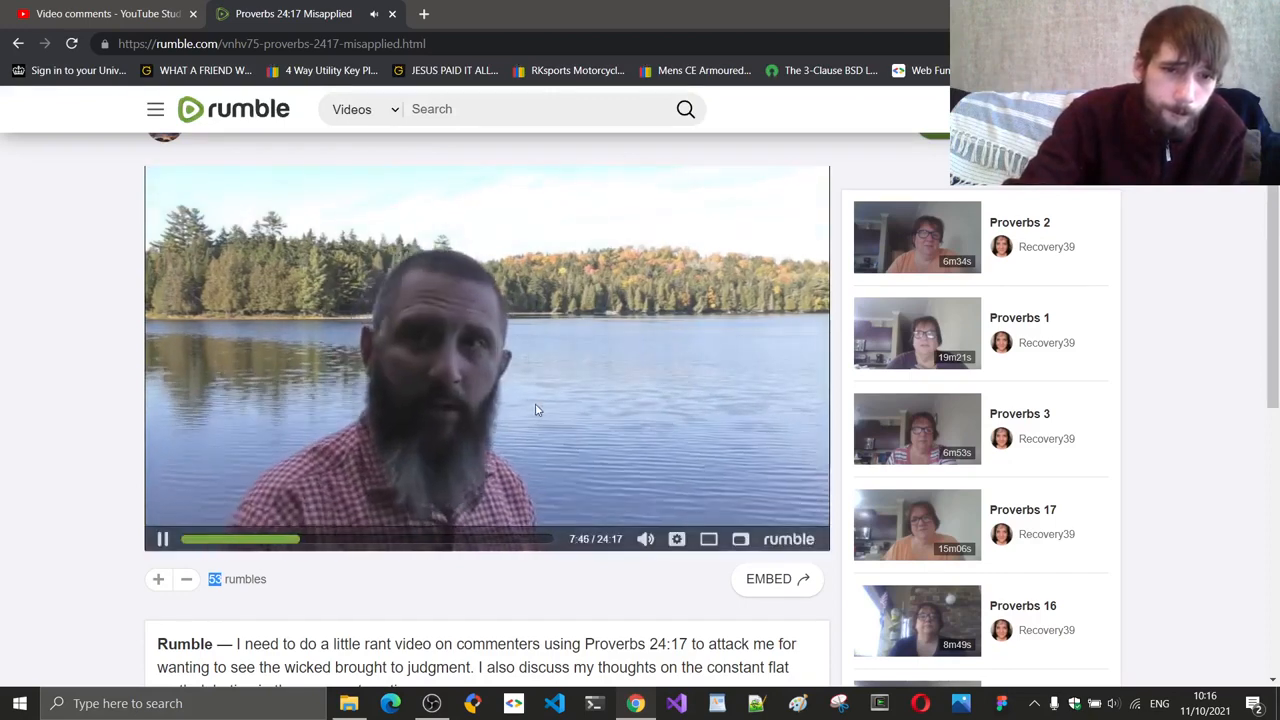
- Pause at 7:46, play a few more seconds, and pause again at 7:50
{"action": "left_click", "coordinate": [162, 540]}
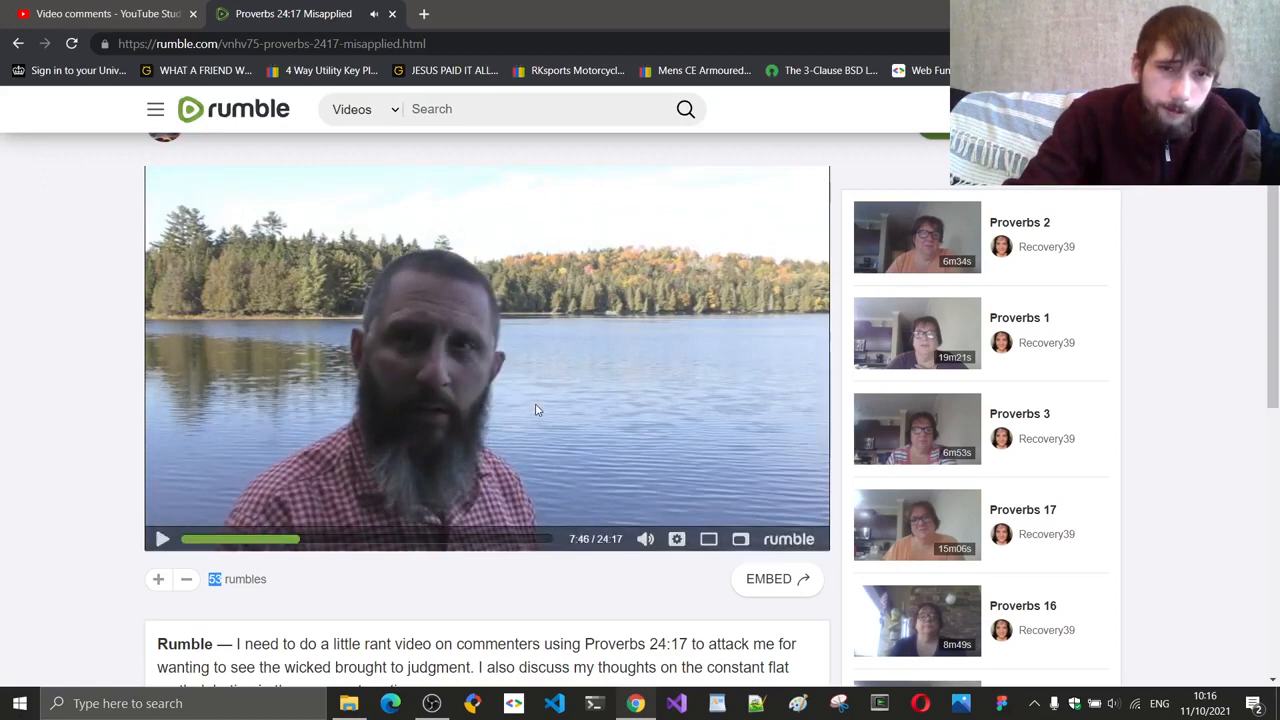
{"action": "left_click", "coordinate": [162, 540]}
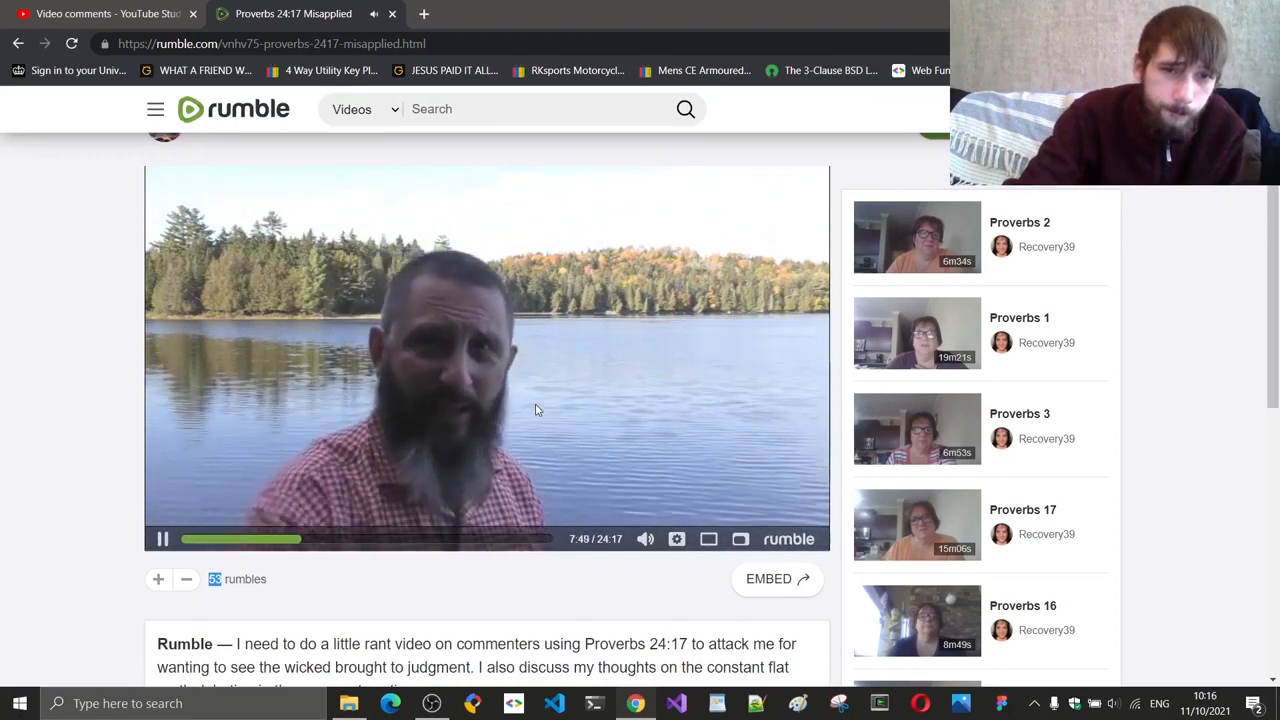
{"action": "left_click", "coordinate": [162, 540]}
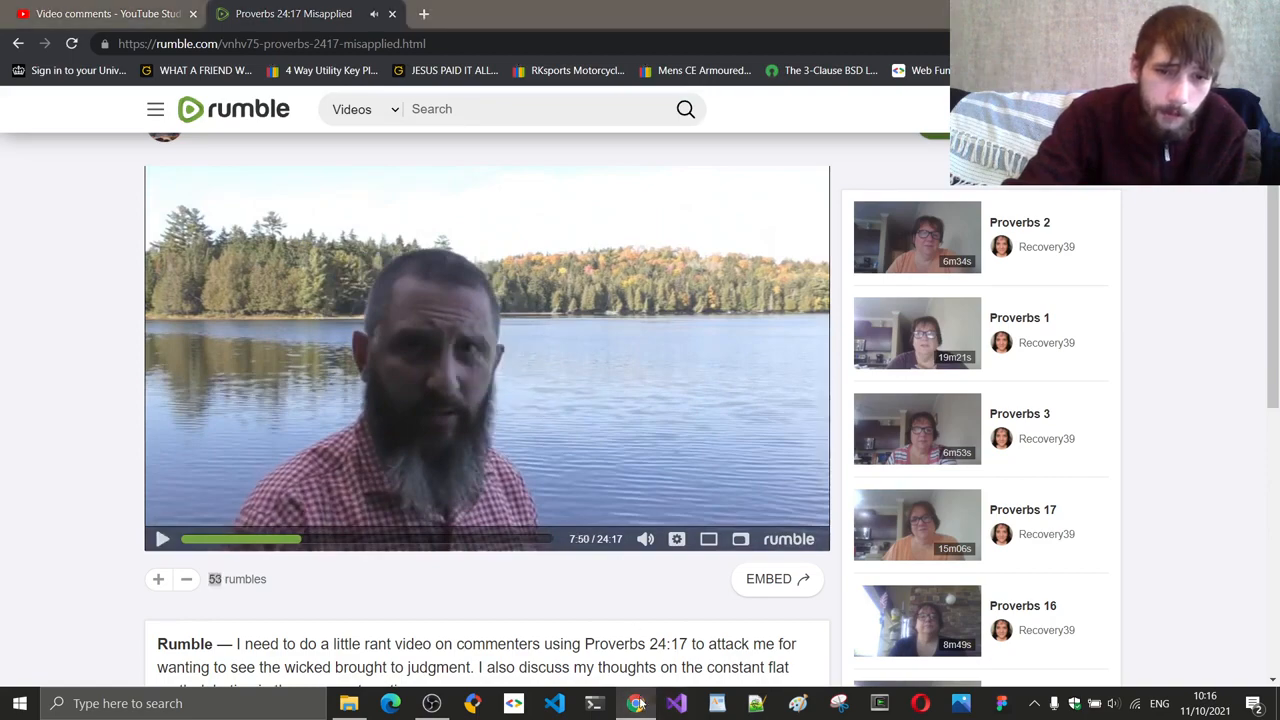
{"action": "left_click", "coordinate": [664, 704]}
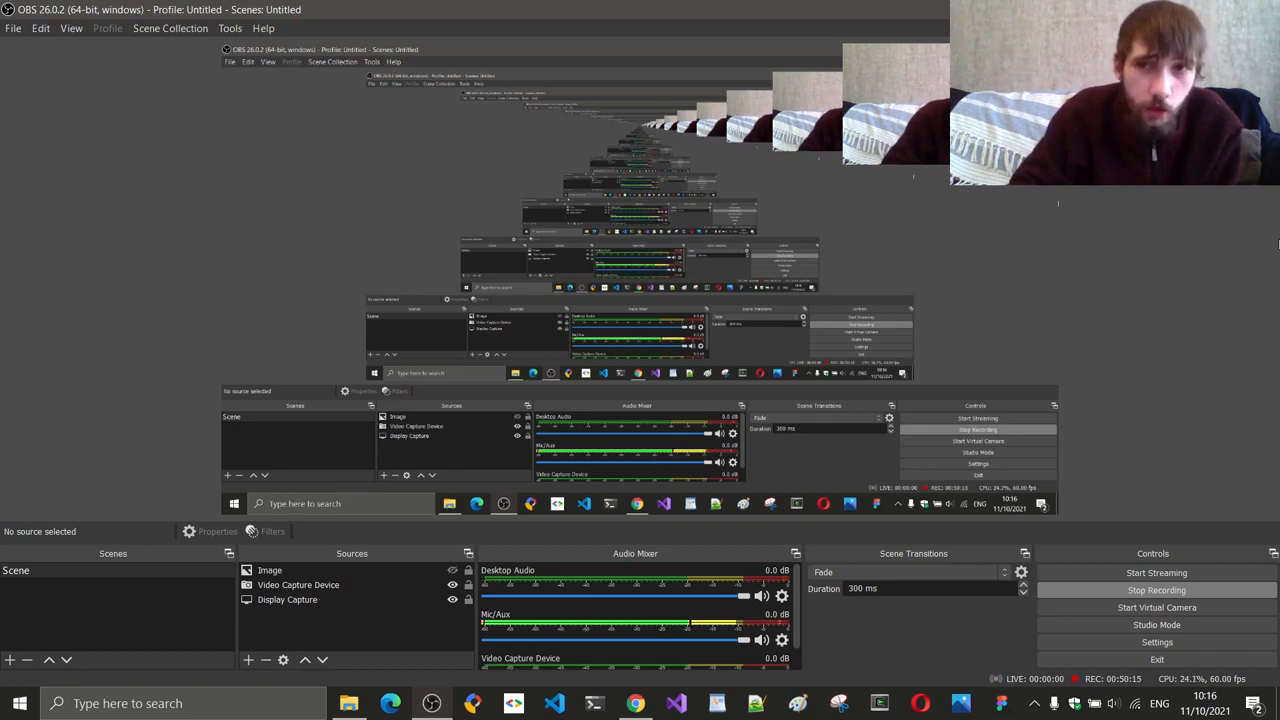